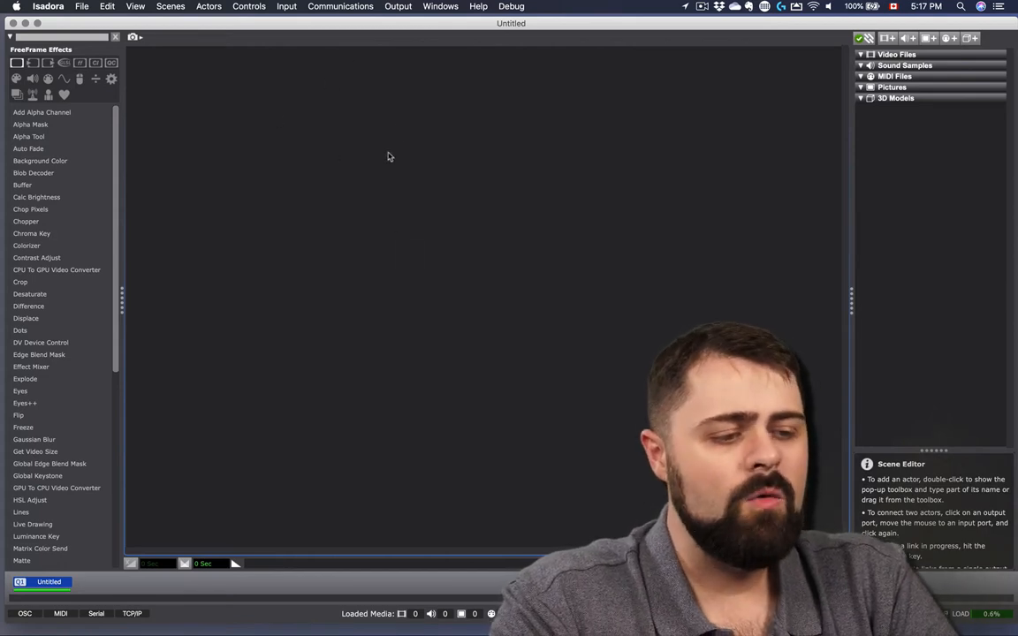
Open Input > Live Capture Settings and drag the dialog to the middle of the workspace
left_click(286, 6)
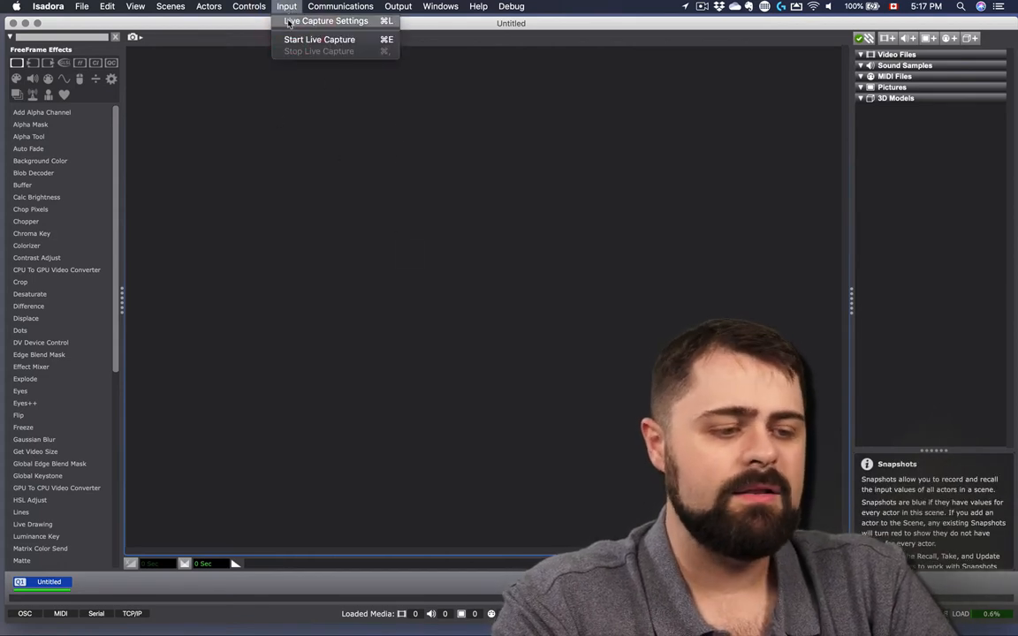
left_click(325, 20)
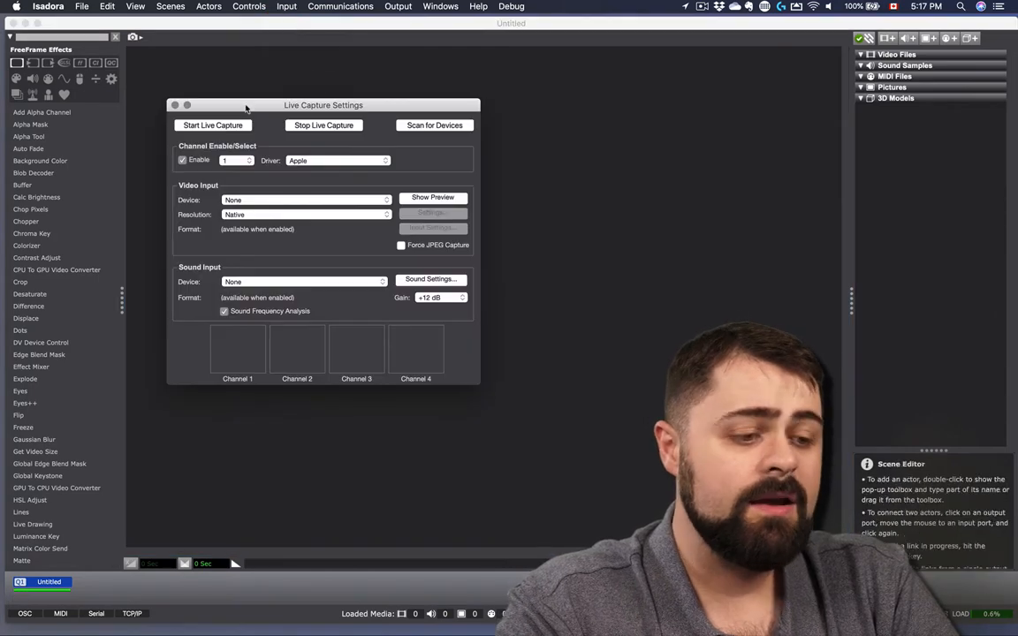
left_click_drag(323, 104, 475, 113)
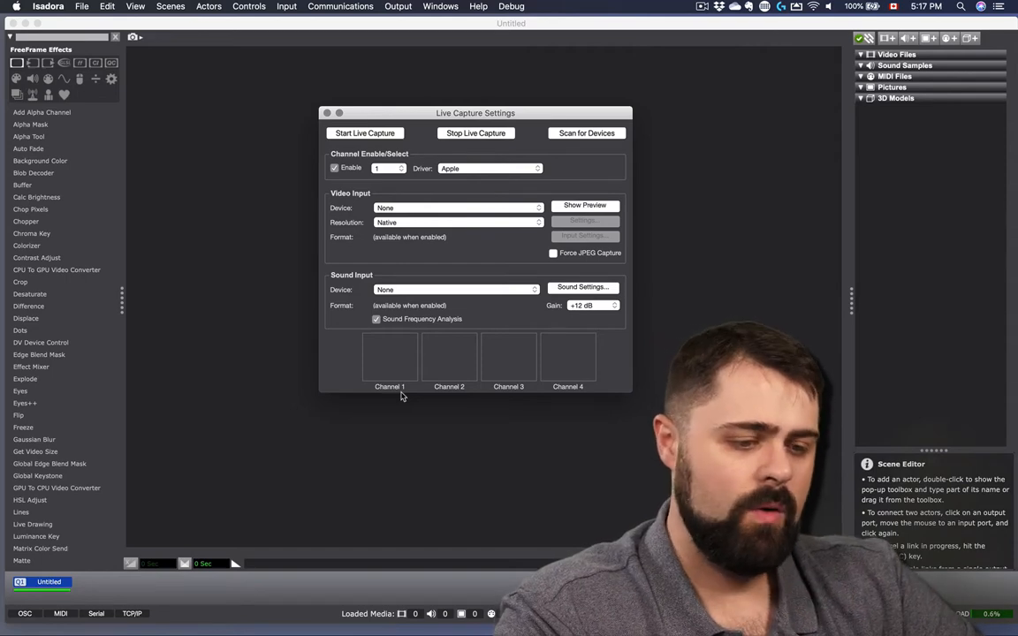
mouse_move(605, 191)
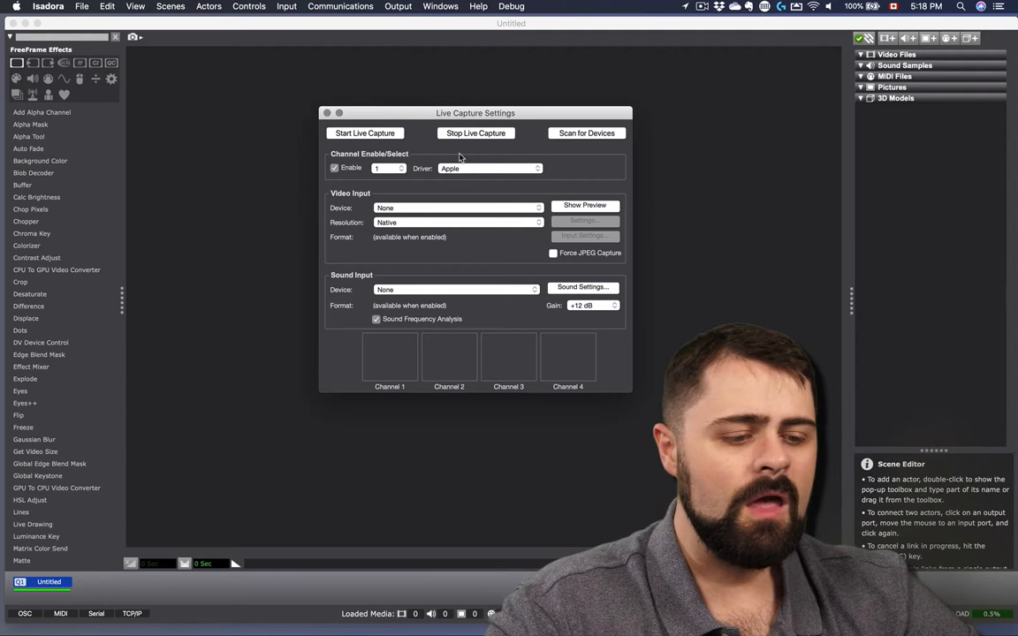
mouse_move(380, 161)
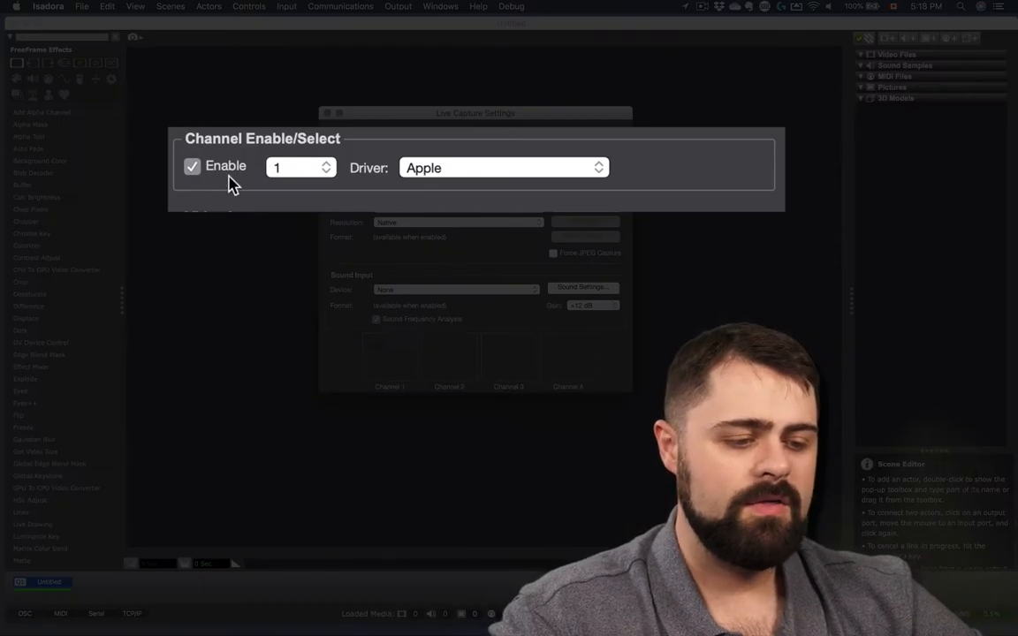
mouse_move(289, 174)
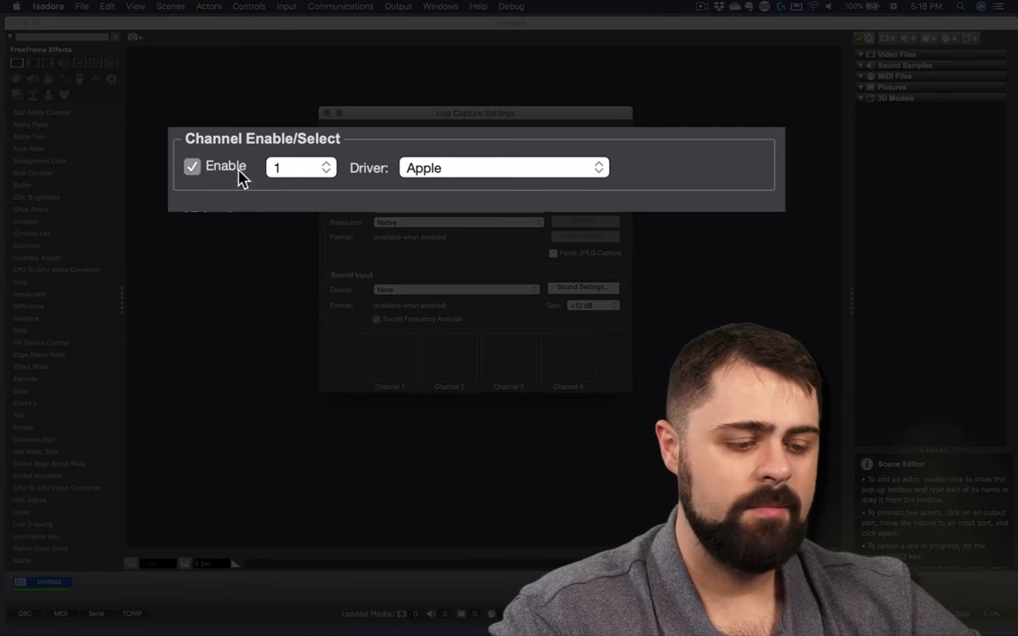
left_click(300, 167)
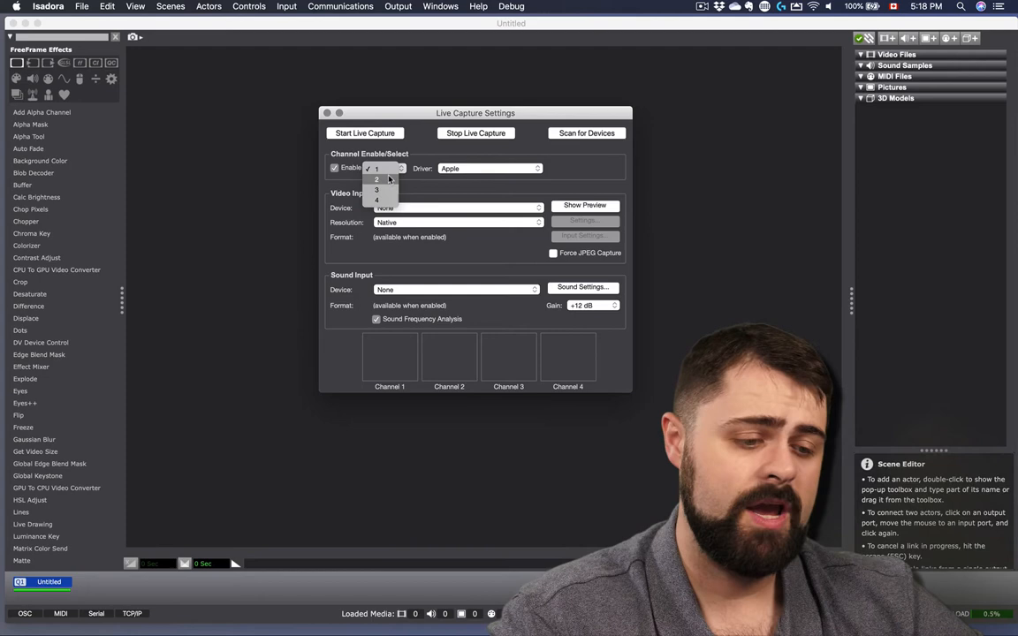
mouse_move(411, 178)
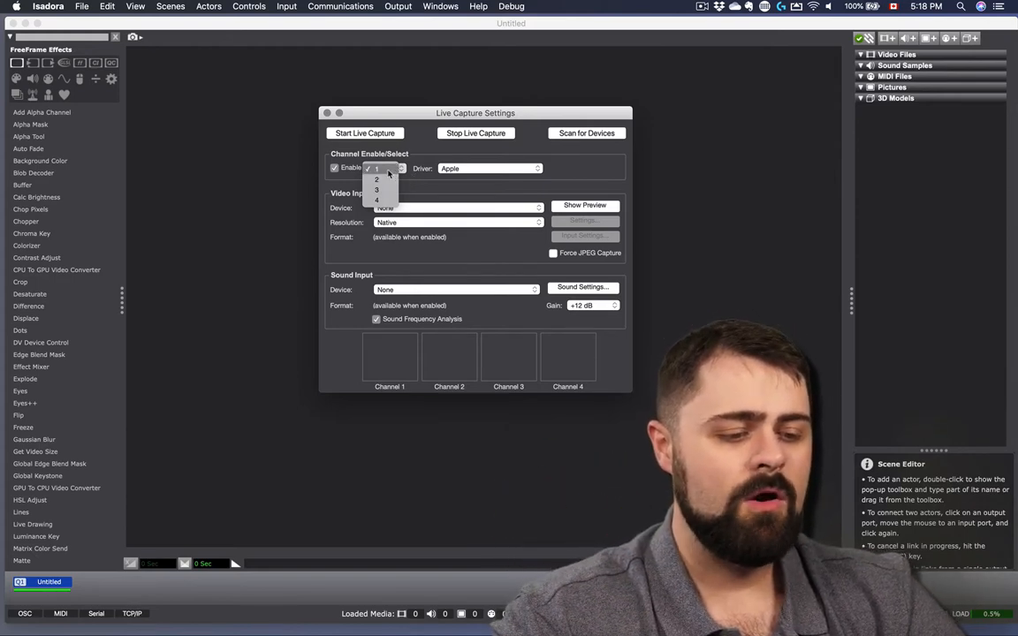
left_click(377, 179)
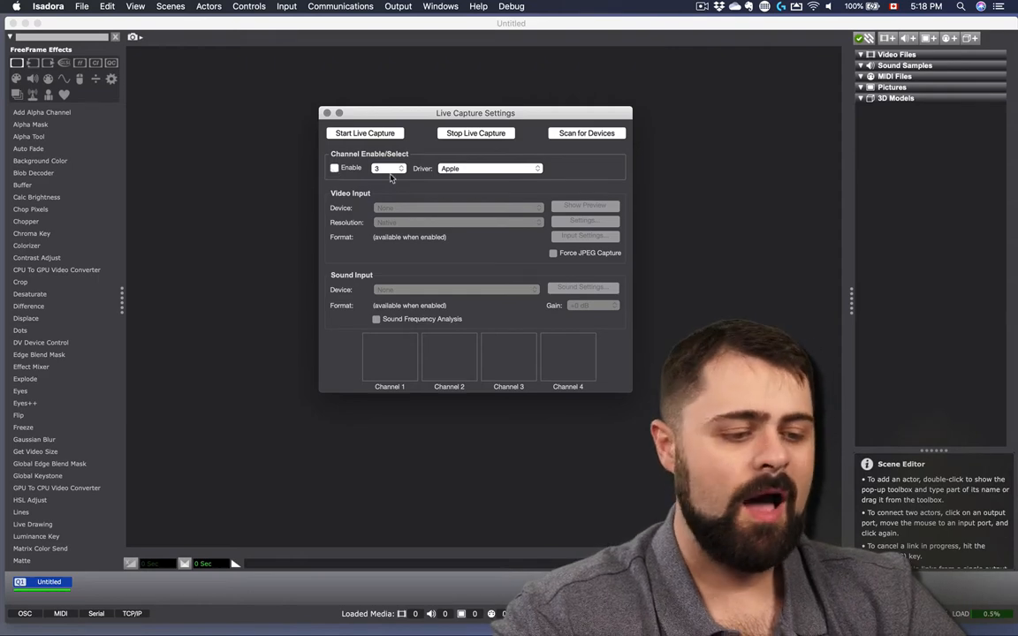
left_click(334, 168)
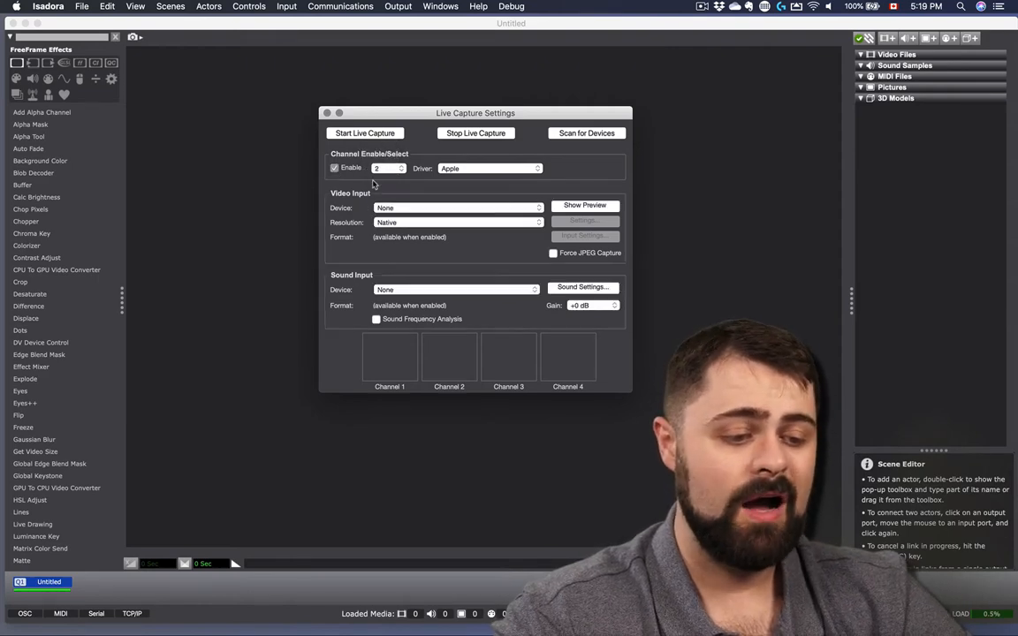
left_click(334, 168)
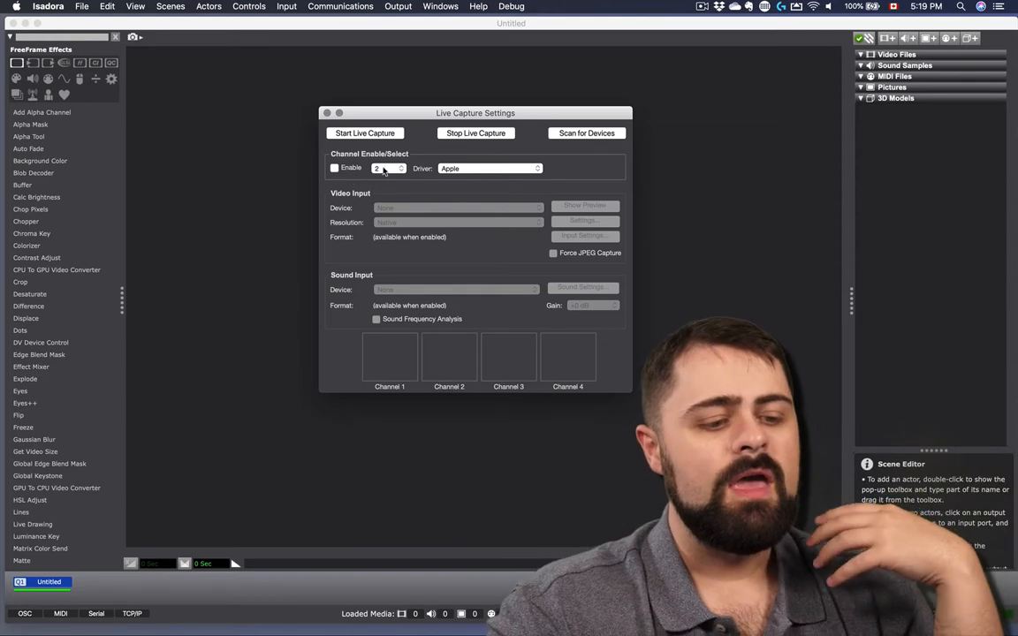
left_click(388, 168)
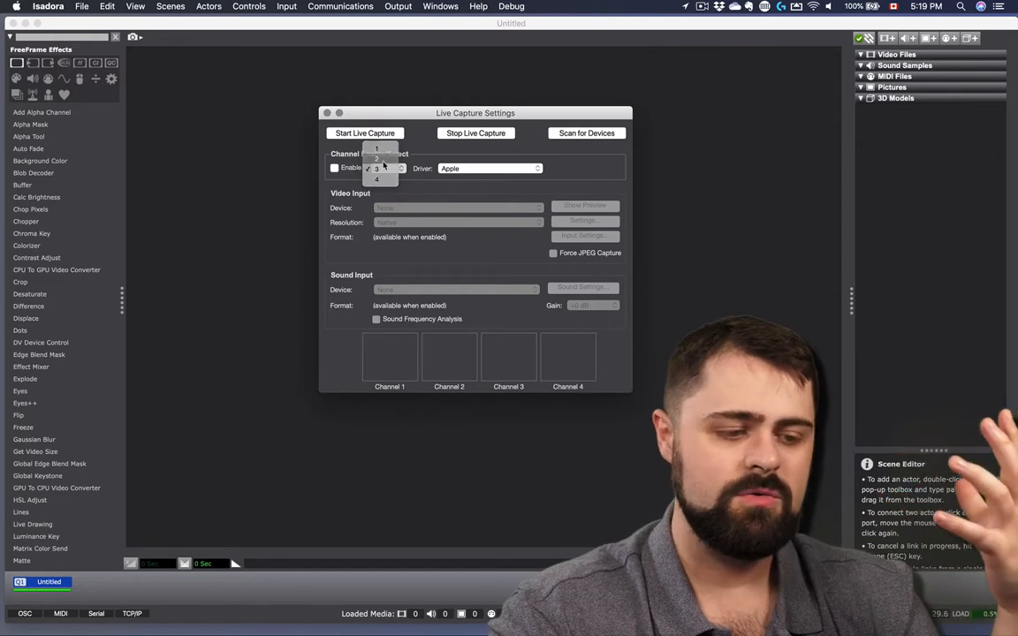
left_click(377, 148)
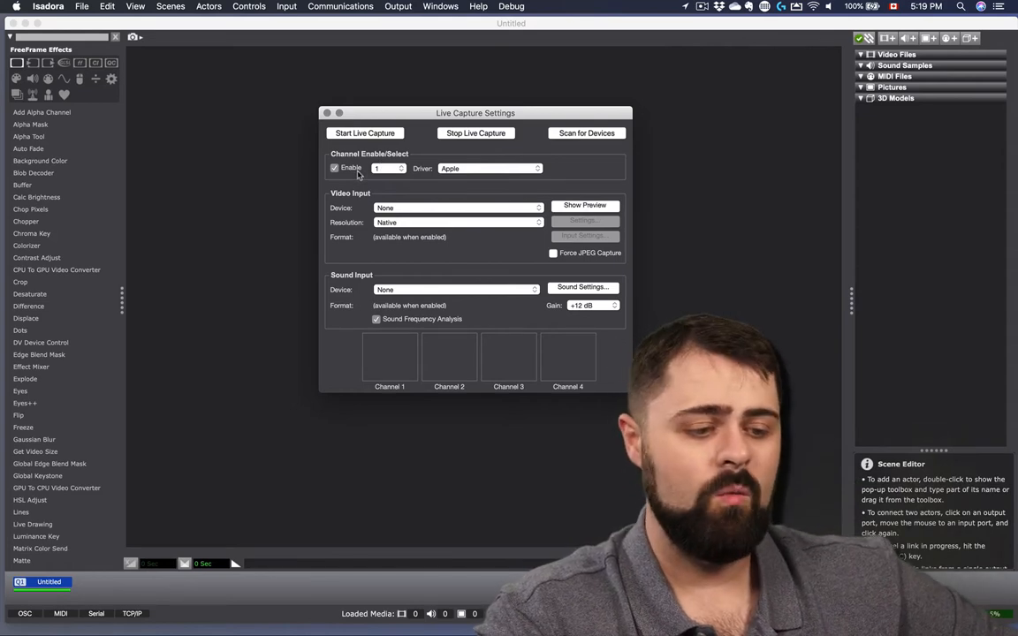
left_click(490, 167)
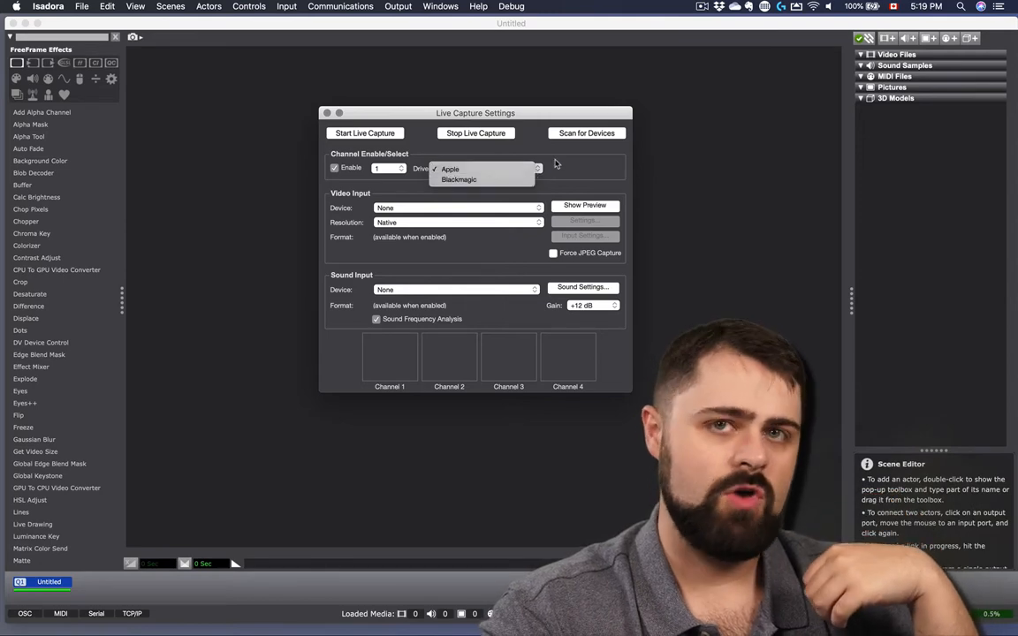
left_click(449, 169)
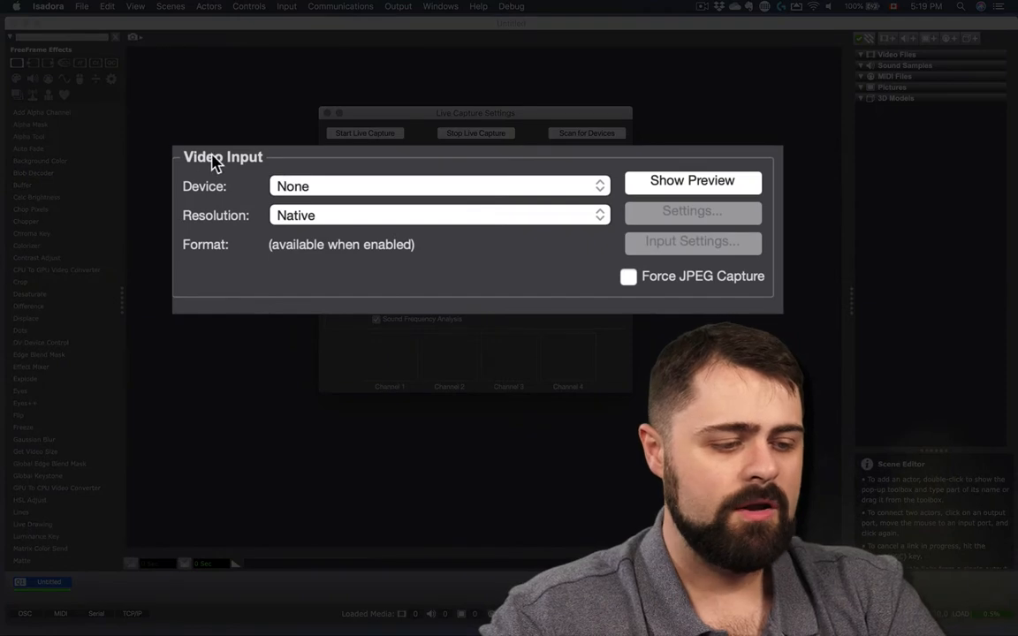
mouse_move(761, 221)
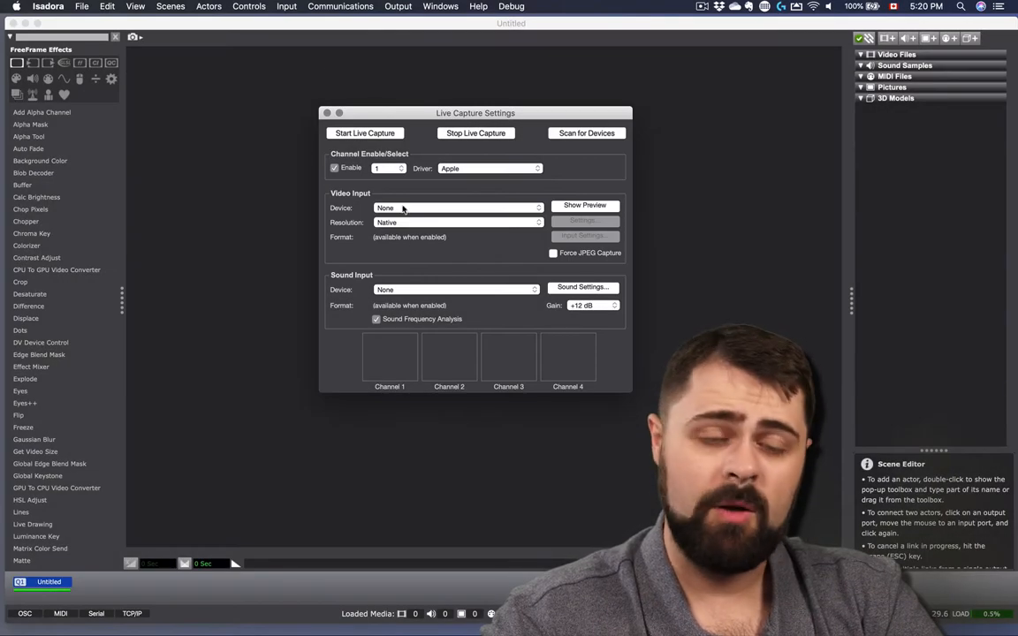
Choose Logitech BRIO from the channel 1 Video Input Device popup
left_click(455, 208)
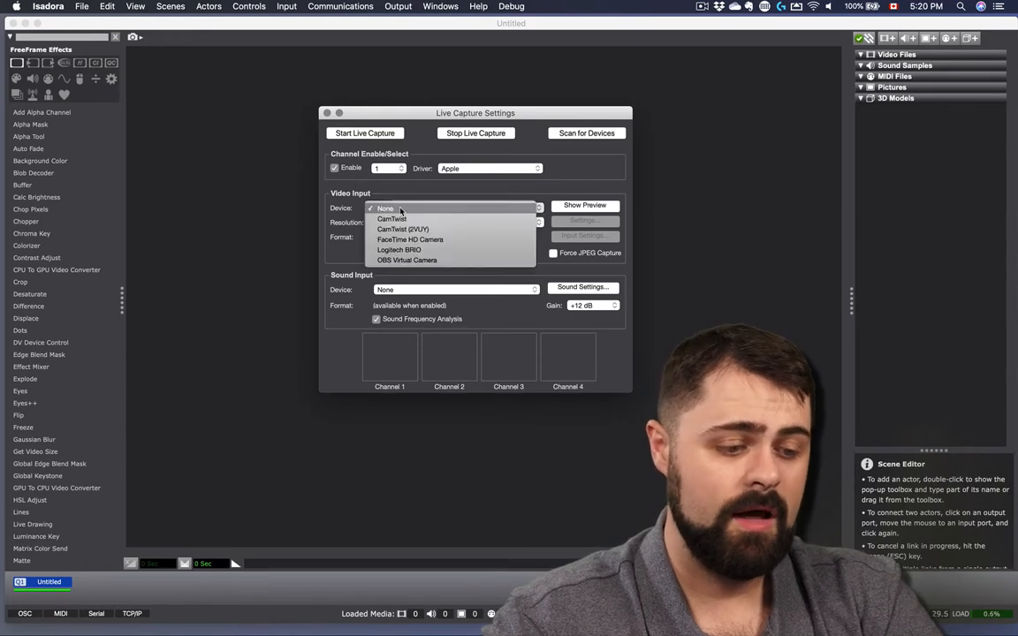
mouse_move(406, 260)
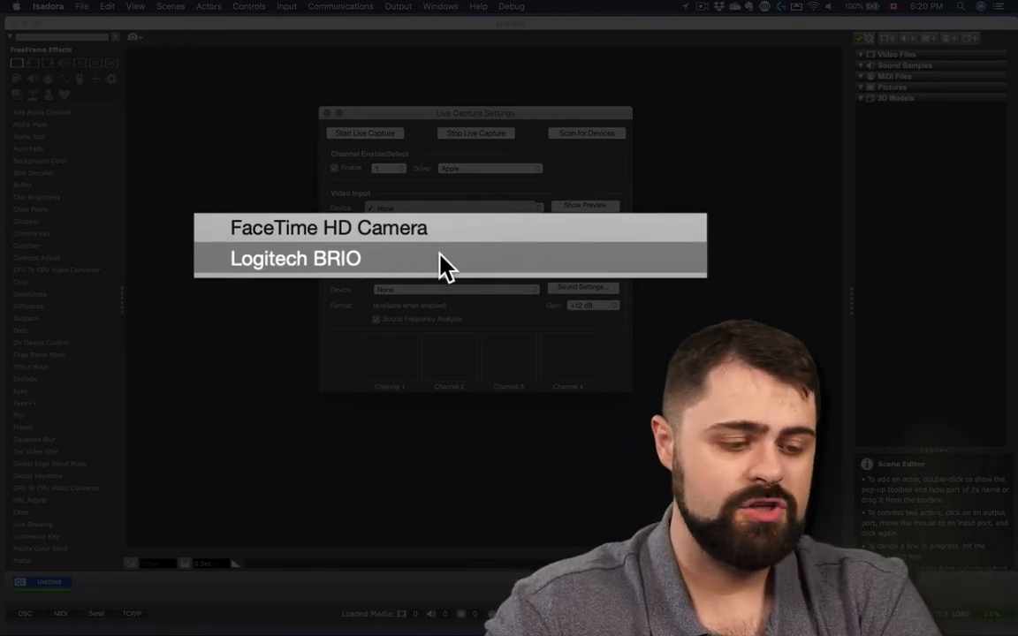
left_click(296, 258)
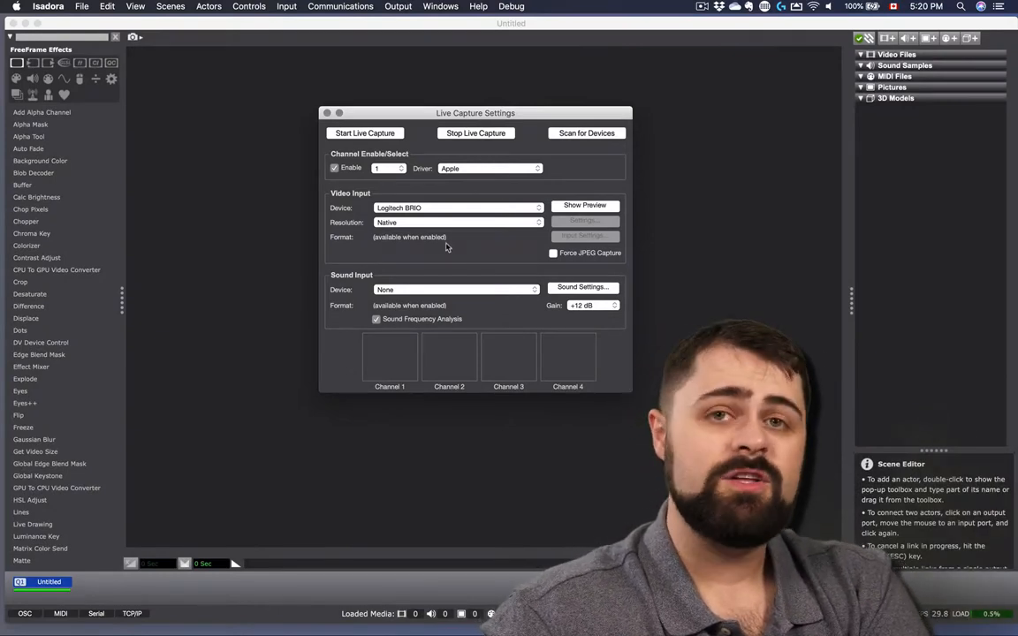
mouse_move(447, 241)
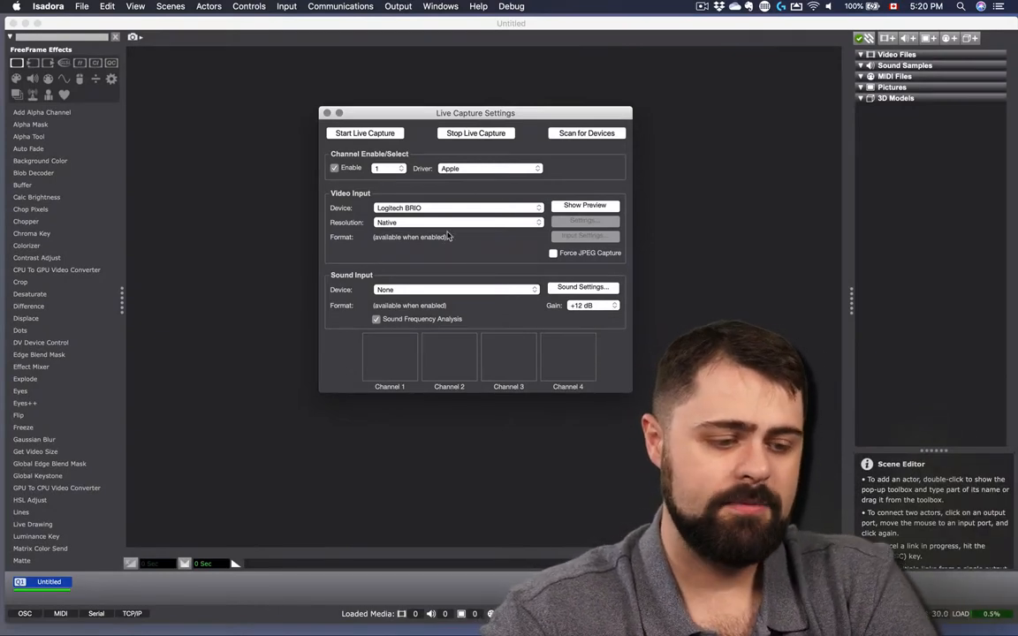
left_click(455, 222)
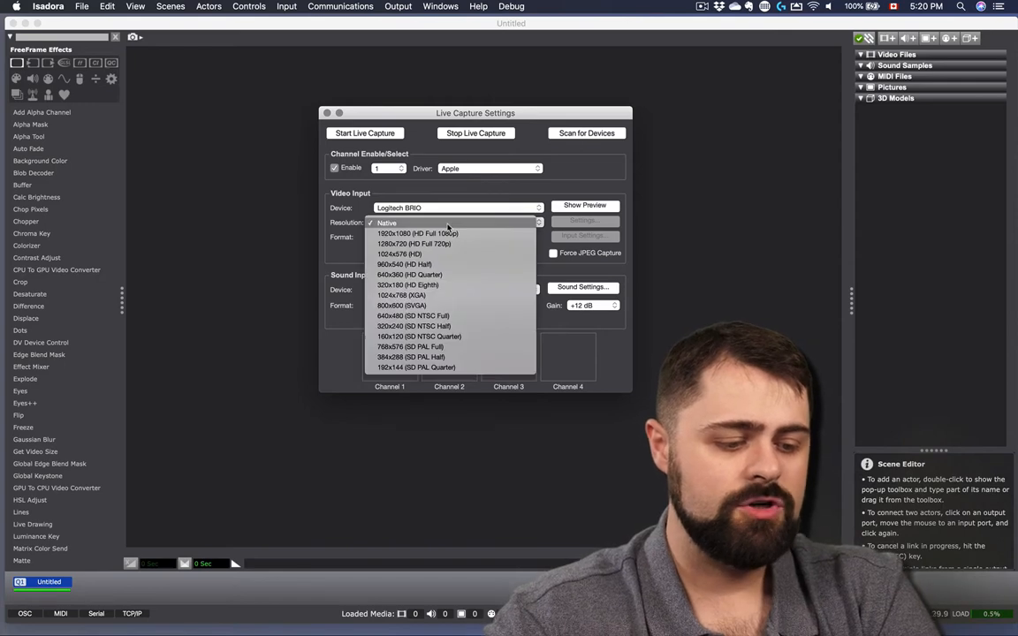
mouse_move(449, 253)
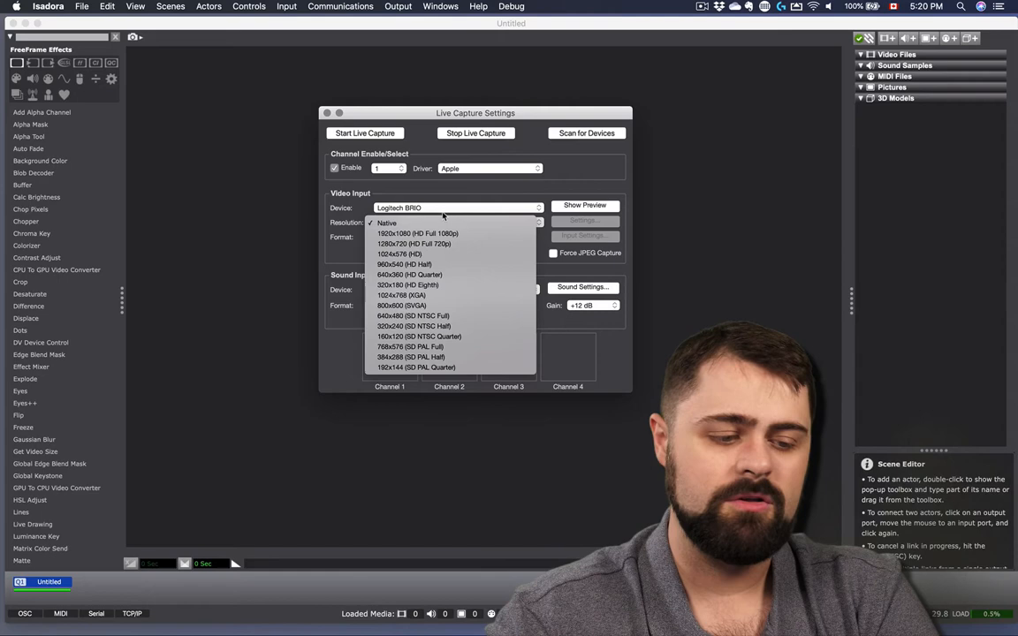
mouse_move(444, 197)
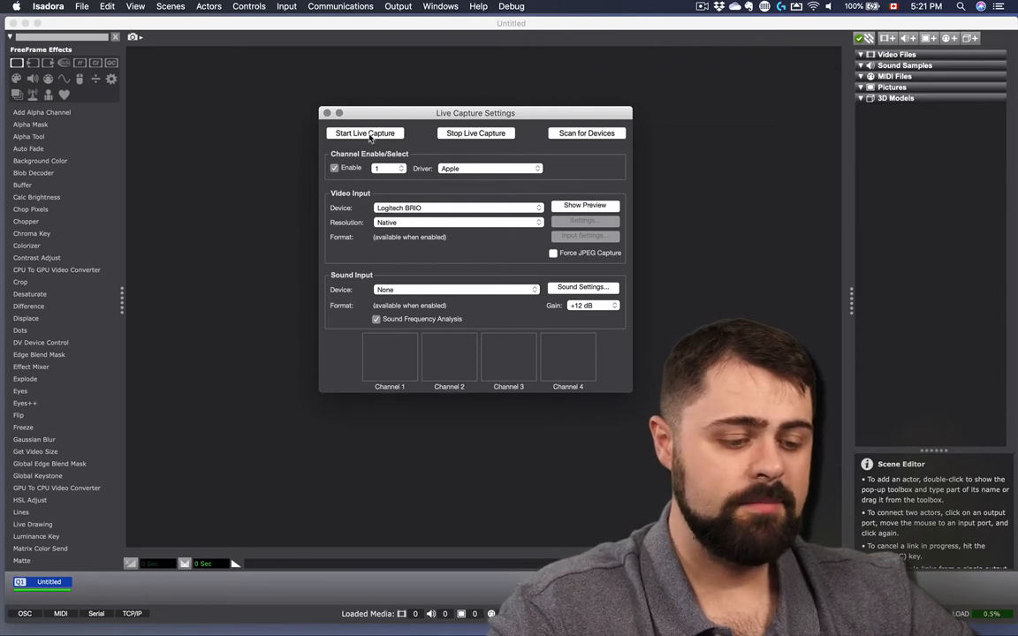
Start live capture so the Logitech BRIO delivers its 1920x1080 feed
left_click(364, 132)
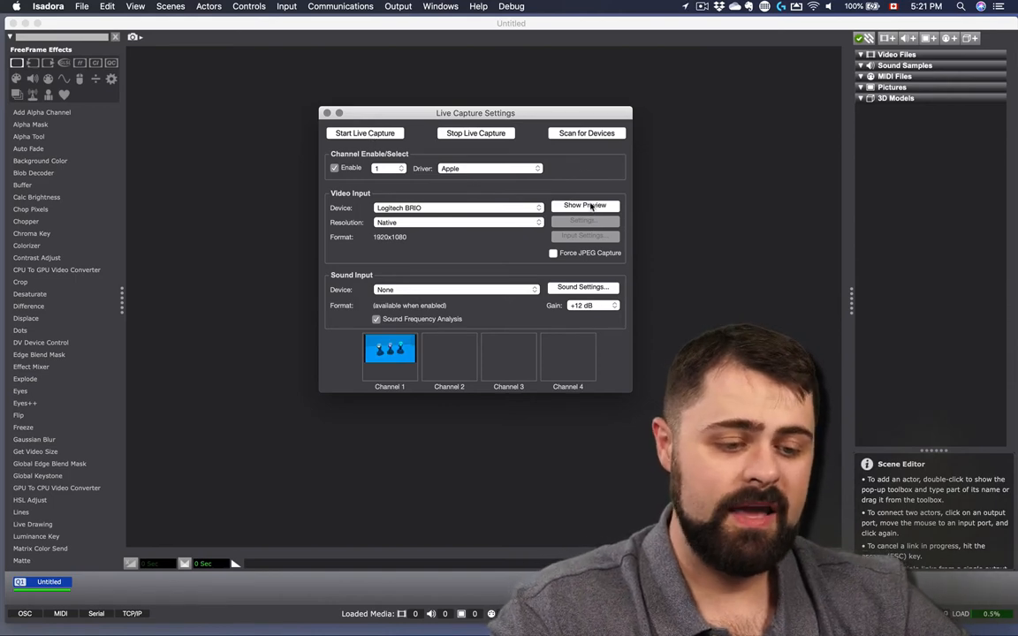
left_click(583, 205)
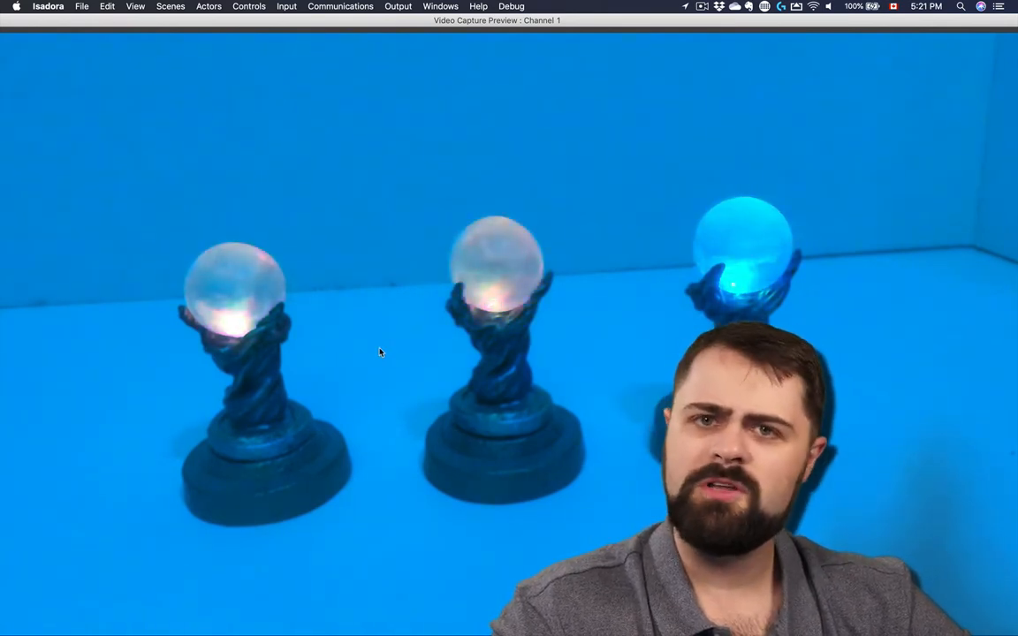
mouse_move(319, 261)
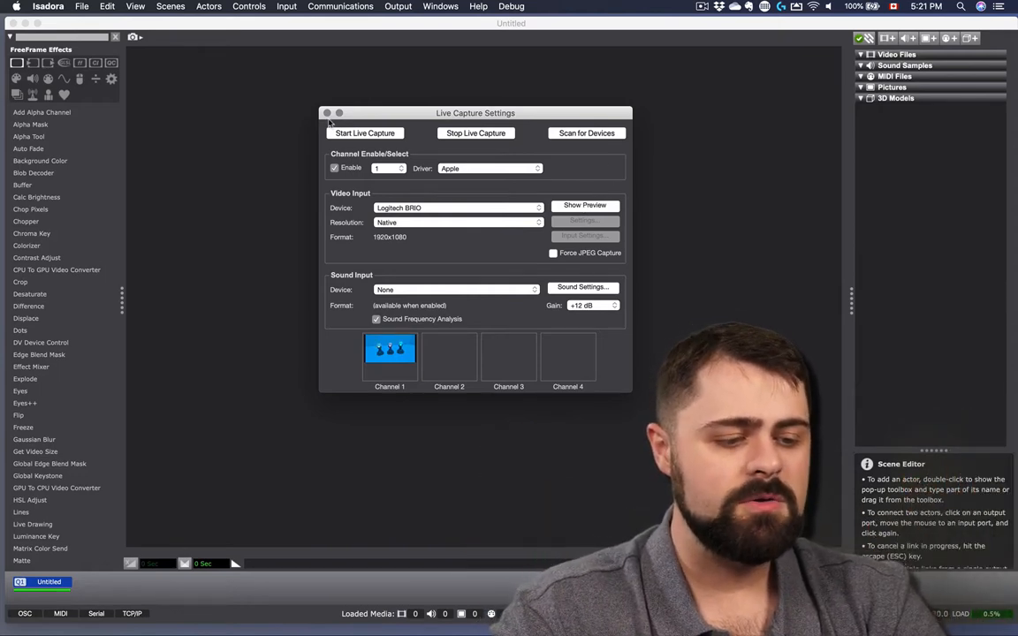
Close Live Capture Settings and show the black Stage 1 output window
left_click(326, 113)
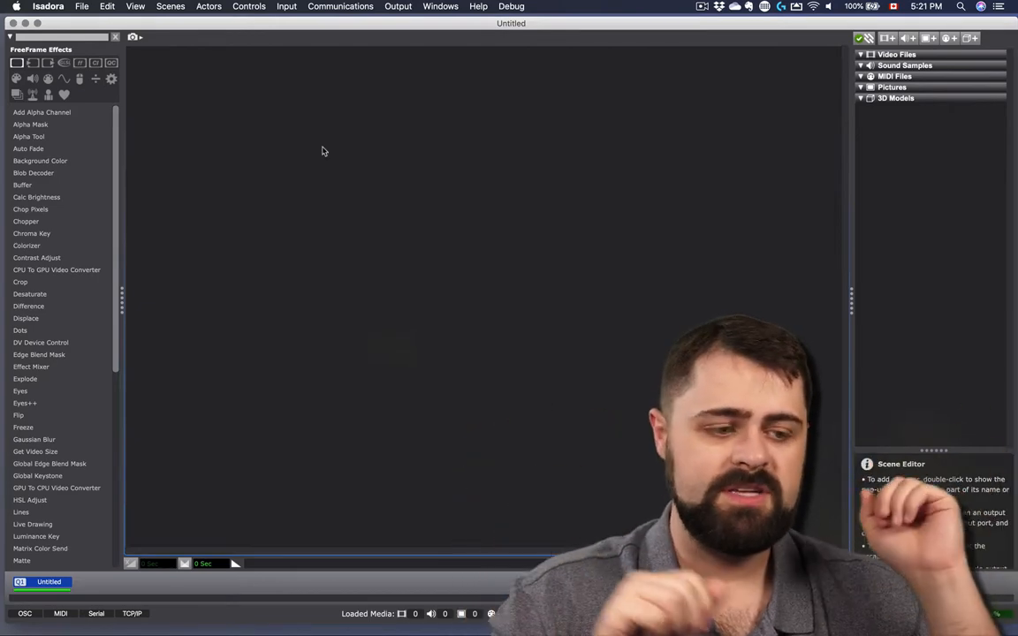
left_click(398, 7)
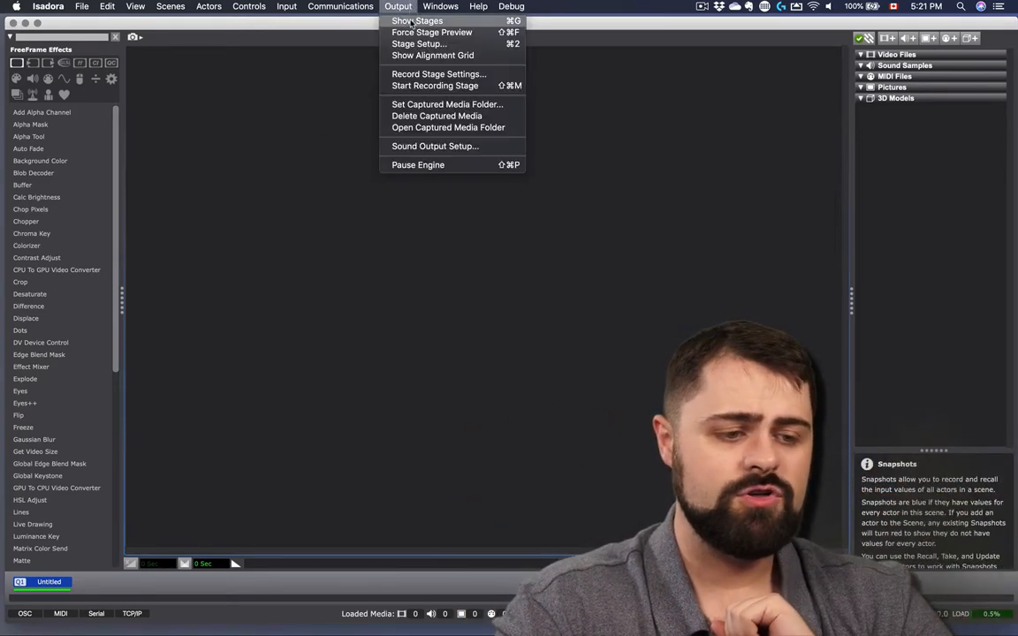
left_click(416, 21)
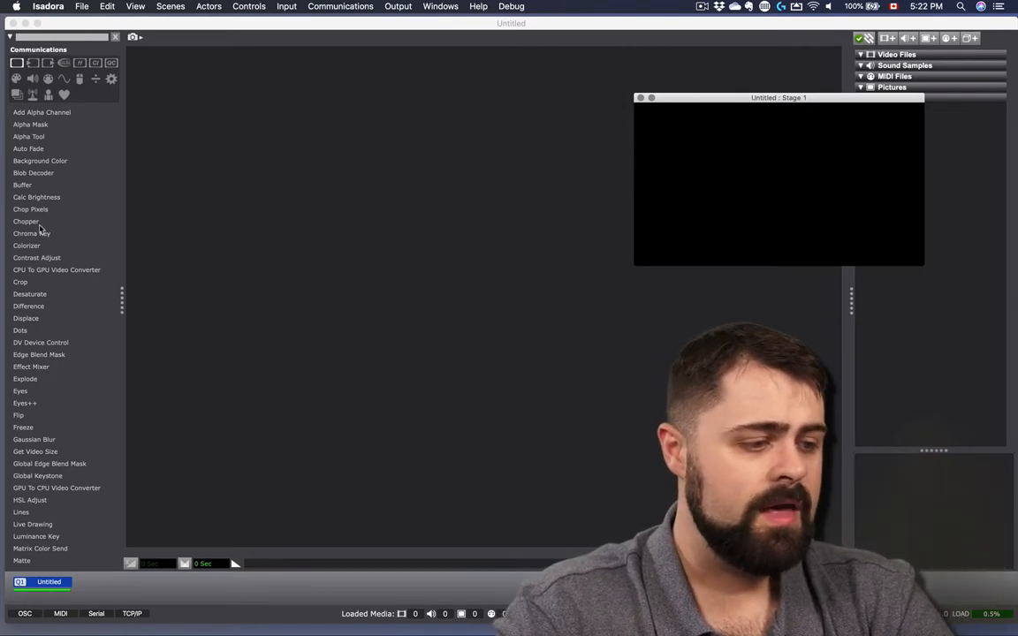
Place a Video In Watcher from Video Sources and add a Projector via 'pro'
left_click(32, 63)
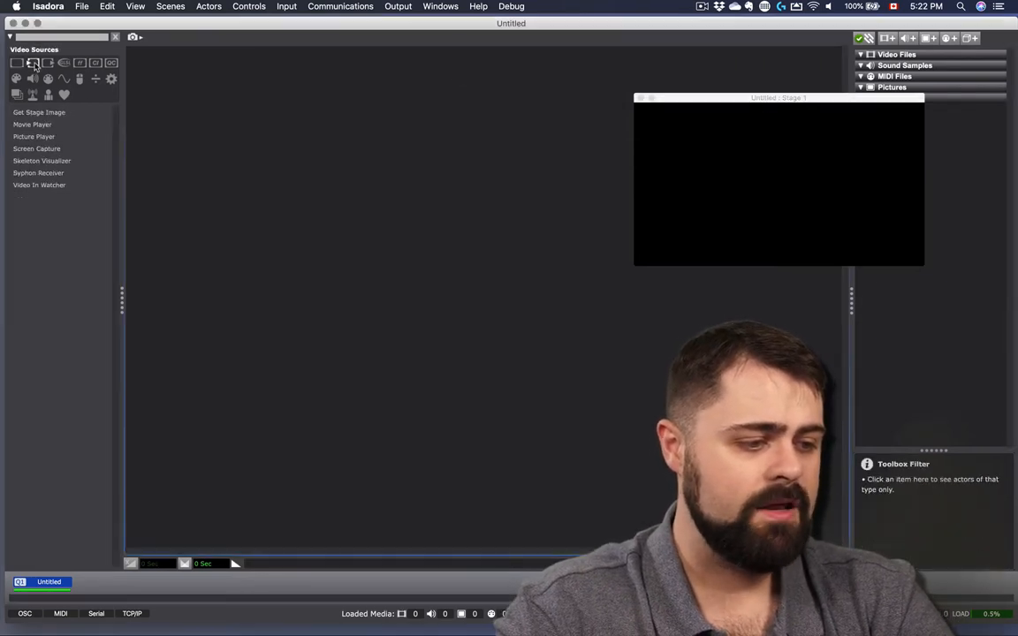
left_click(38, 184)
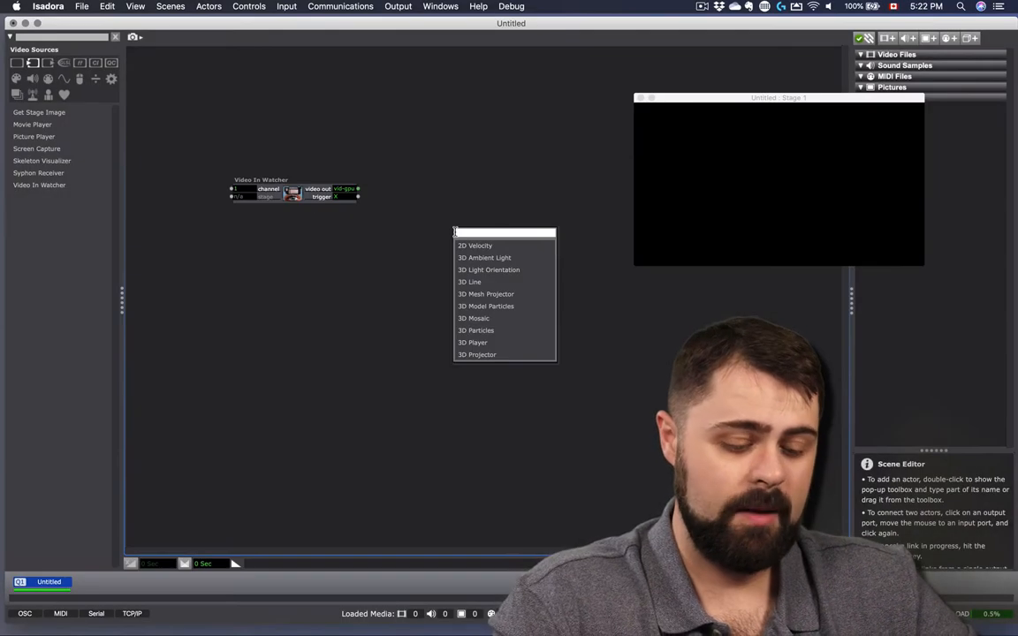
type("pro")
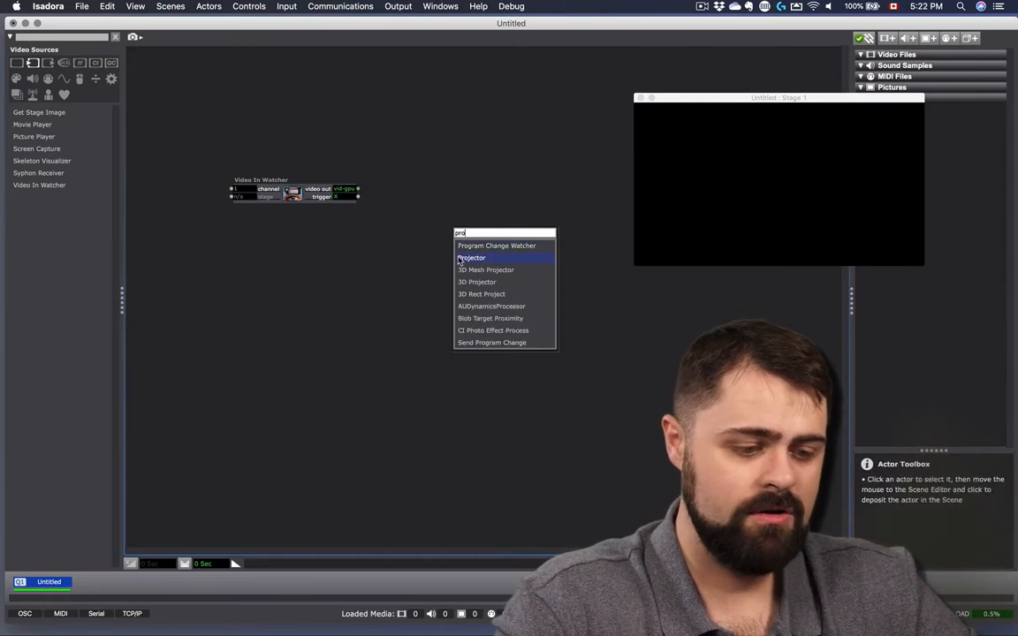
left_click(471, 257)
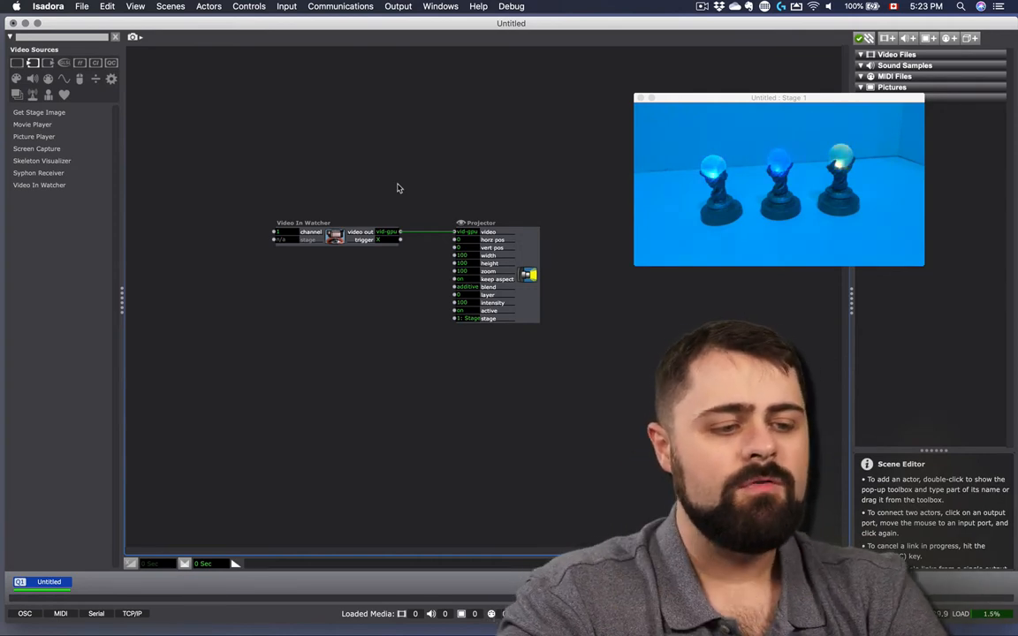
In Live Capture Settings, enable channel 2 with the FaceTime HD Camera
left_click(286, 6)
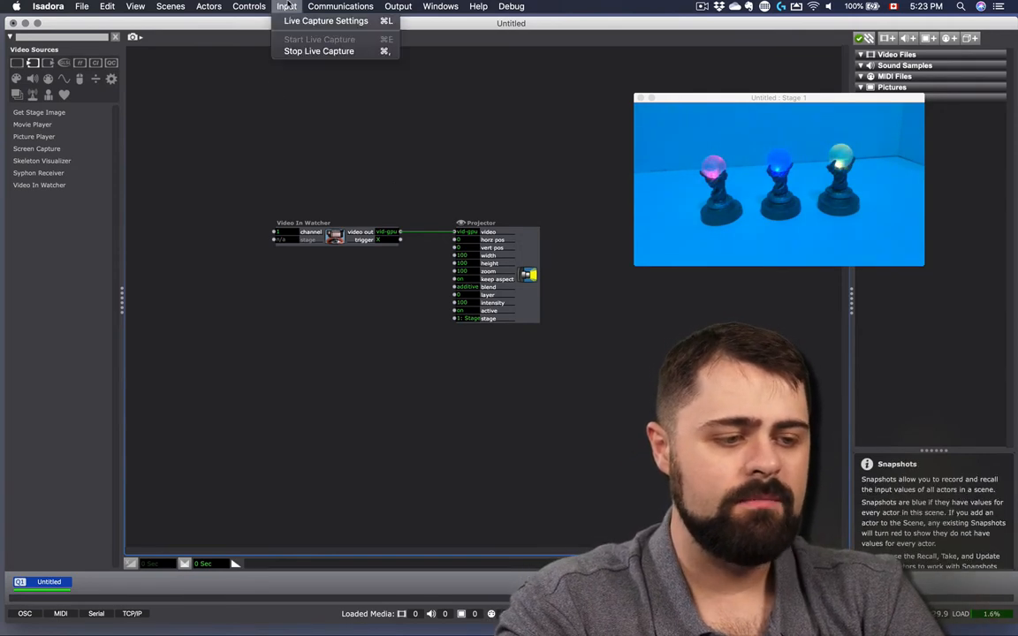
left_click(325, 20)
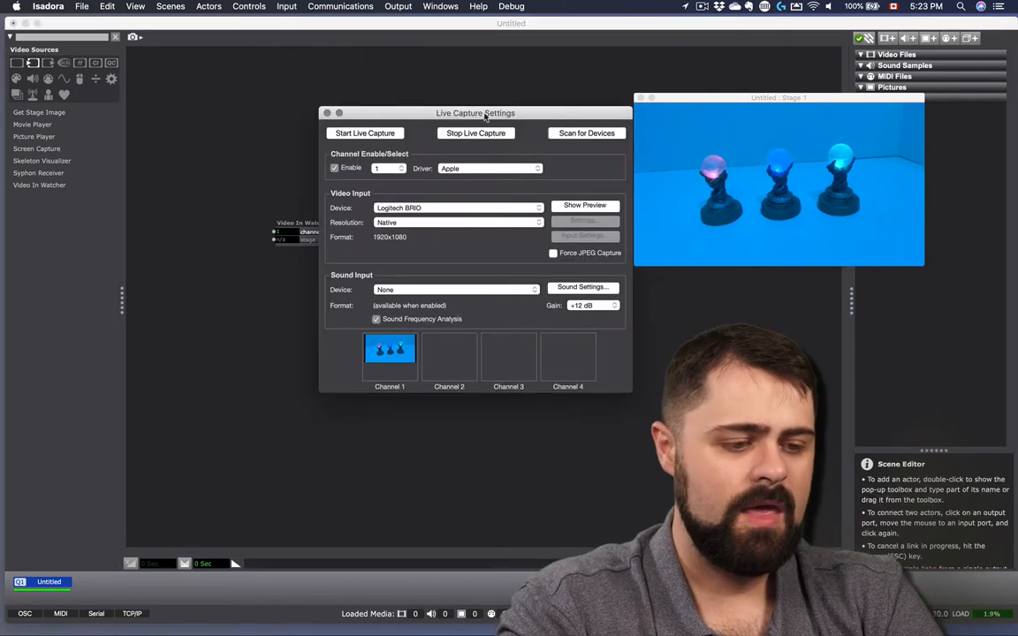
left_click_drag(475, 112, 382, 99)
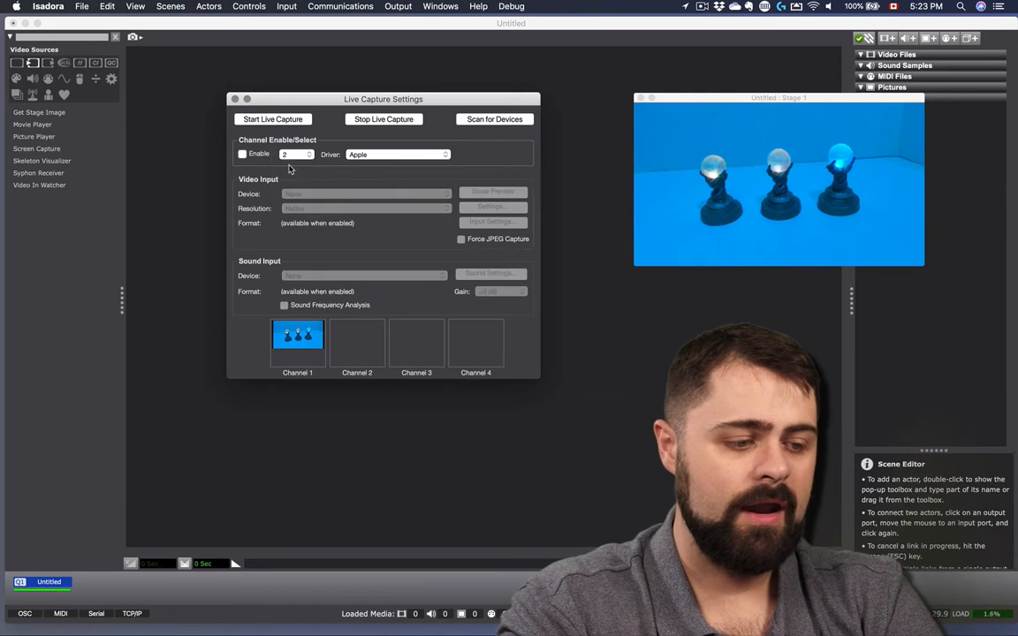
left_click(243, 153)
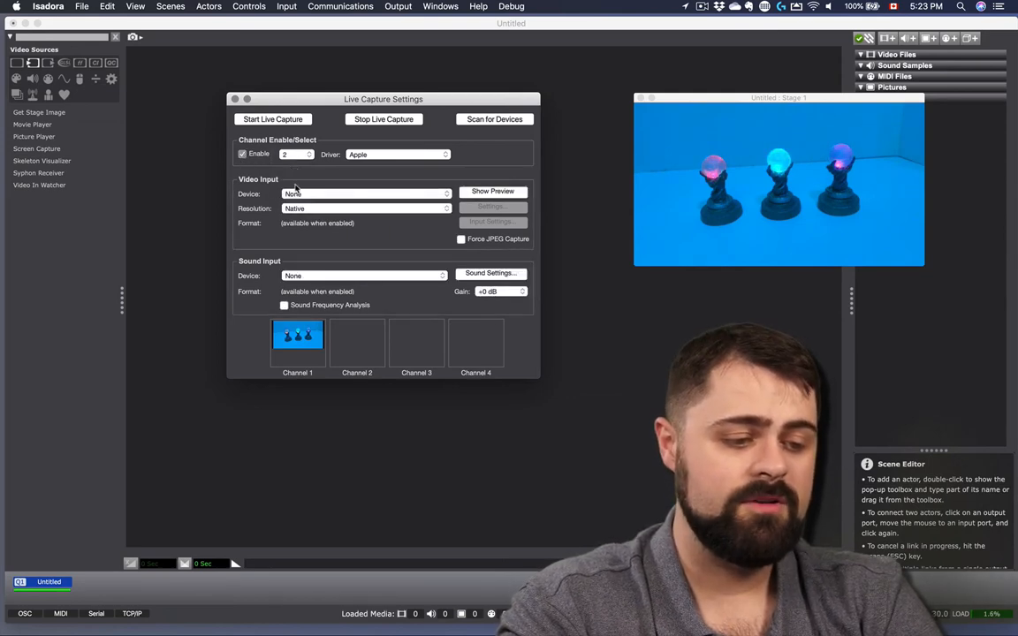
left_click(363, 193)
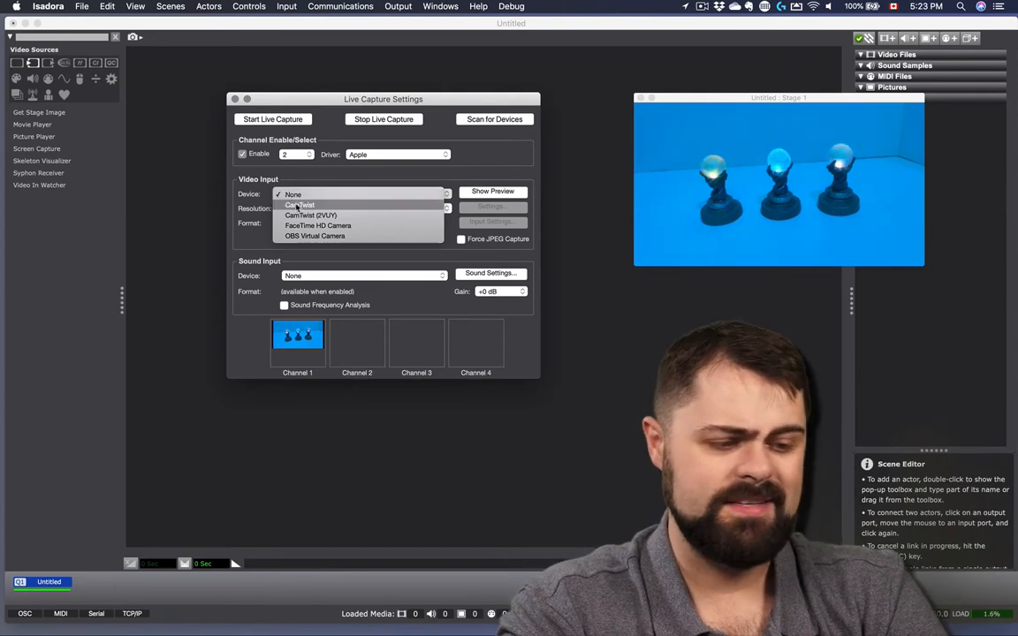
left_click(317, 226)
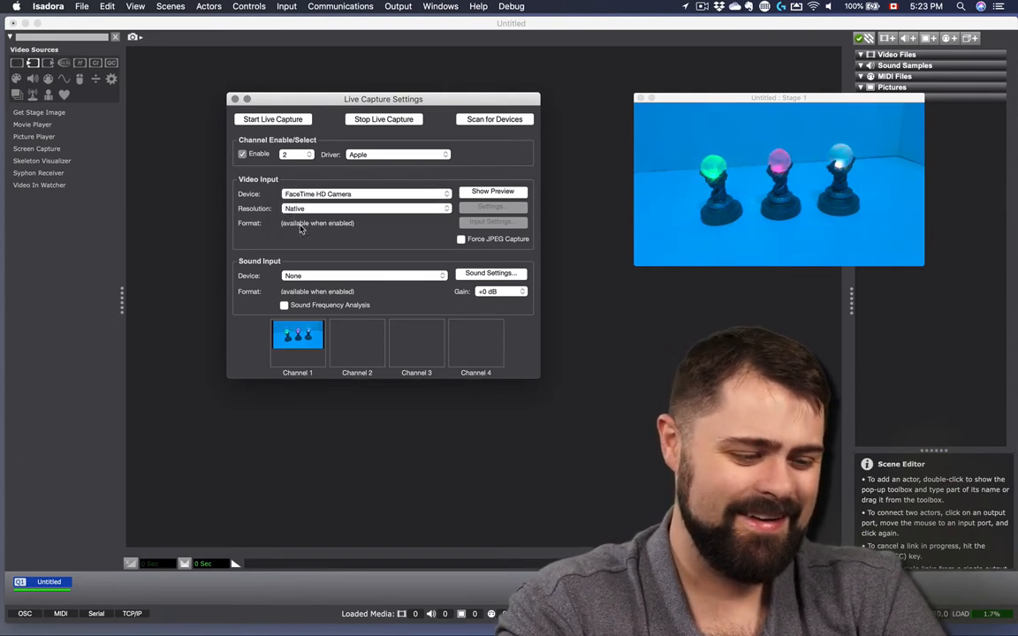
mouse_move(318, 217)
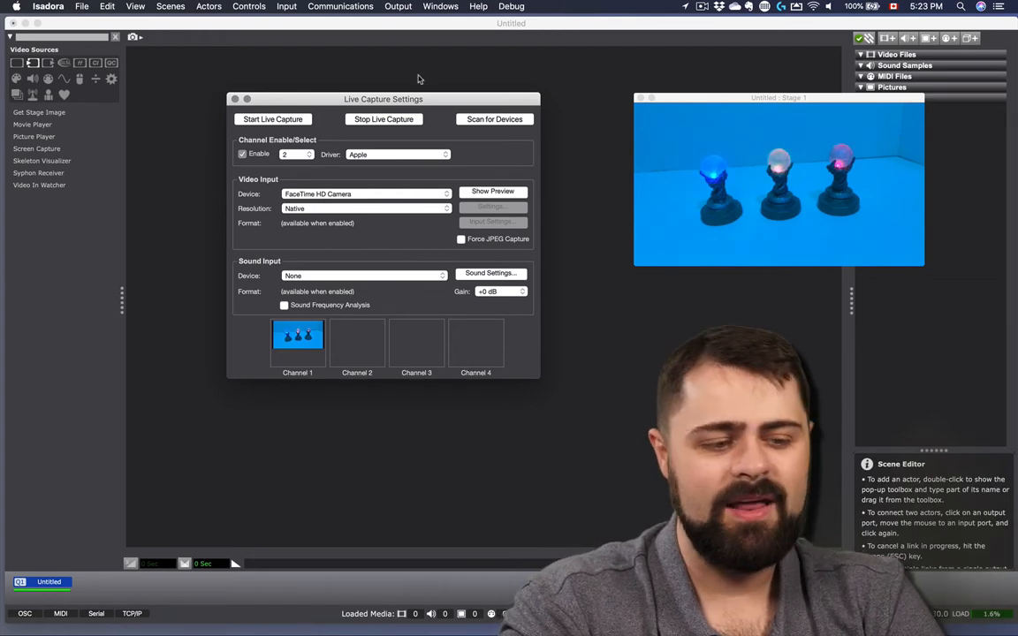
Stop and restart live capture, then close the settings window
left_click(383, 120)
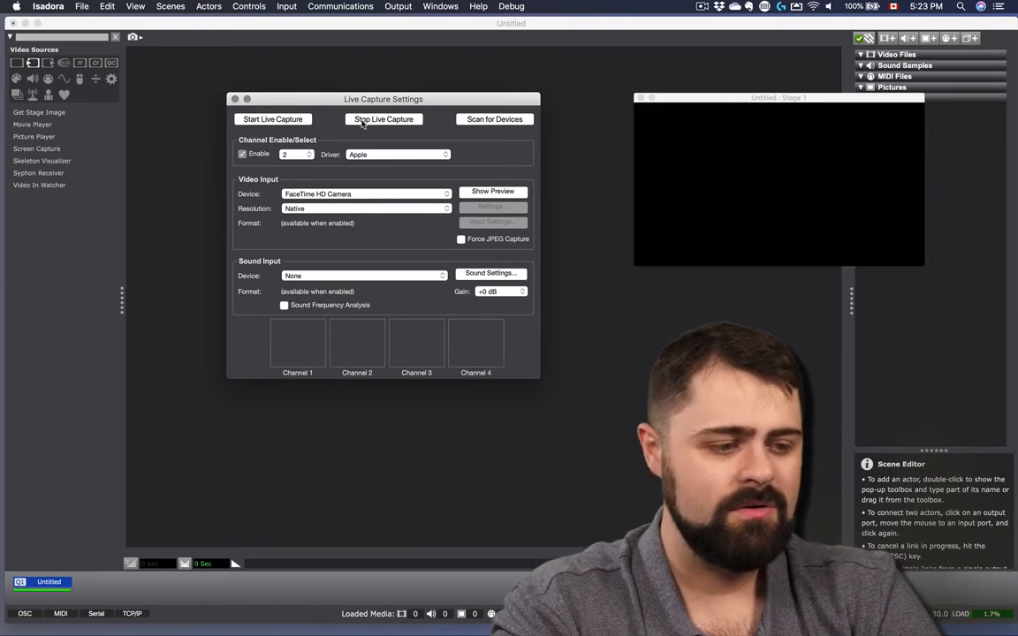
left_click(273, 119)
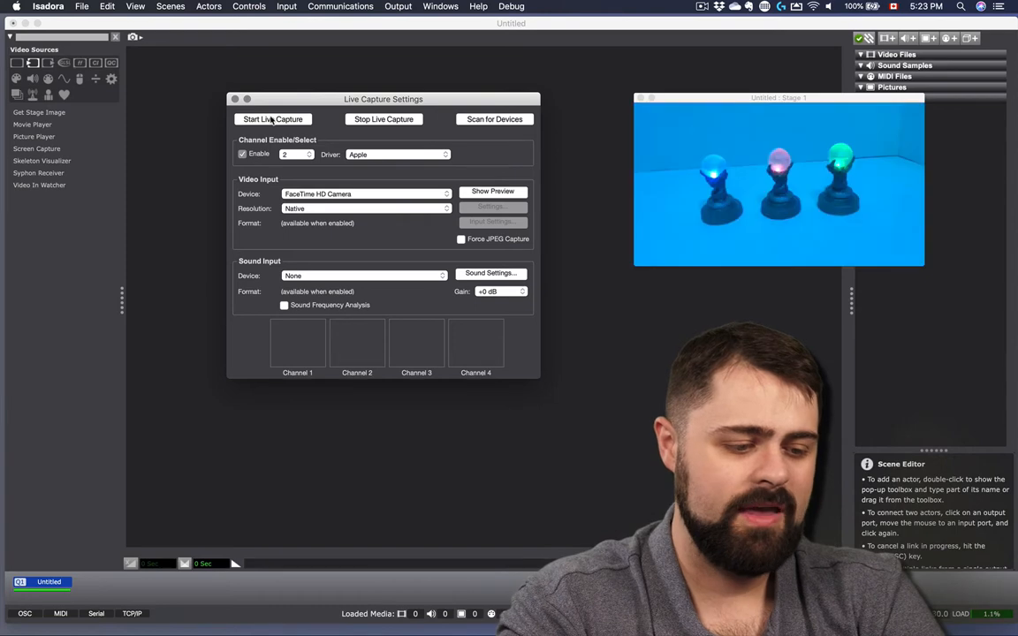
left_click(273, 119)
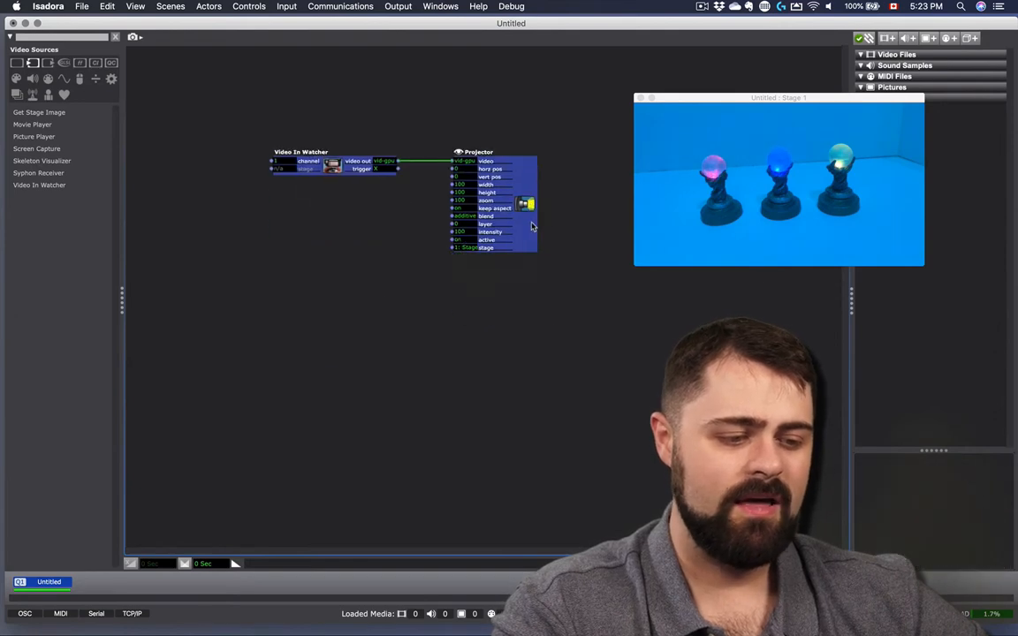
Add a channel 2 Video In Watcher and a Video Mixer feeding the Projector
left_click(37, 149)
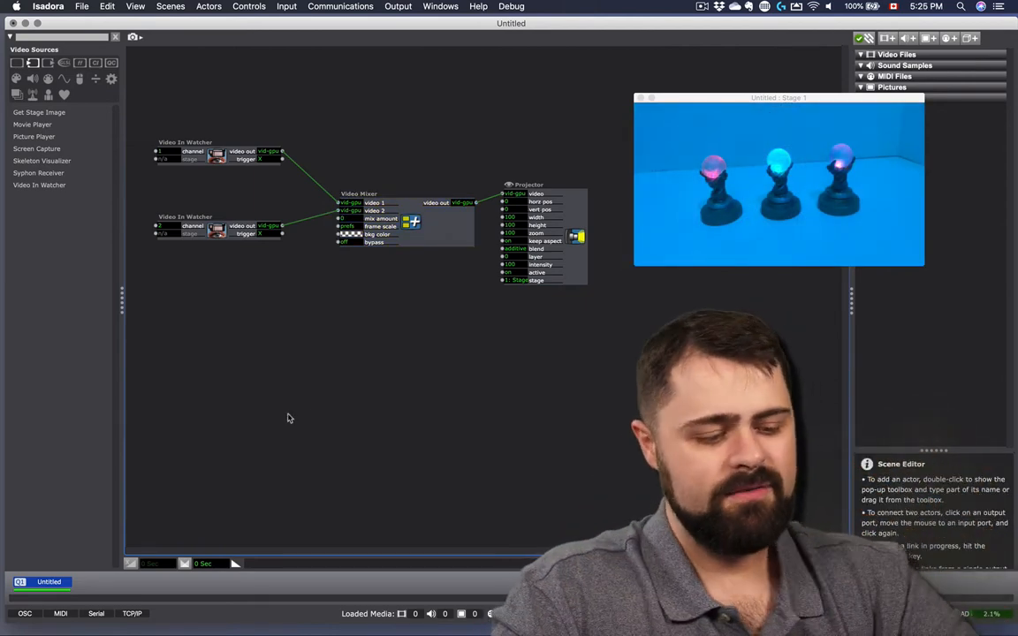
Add a Mouse Watcher ('mous') and wire horz pos to the mixer's mix amount
type("mous")
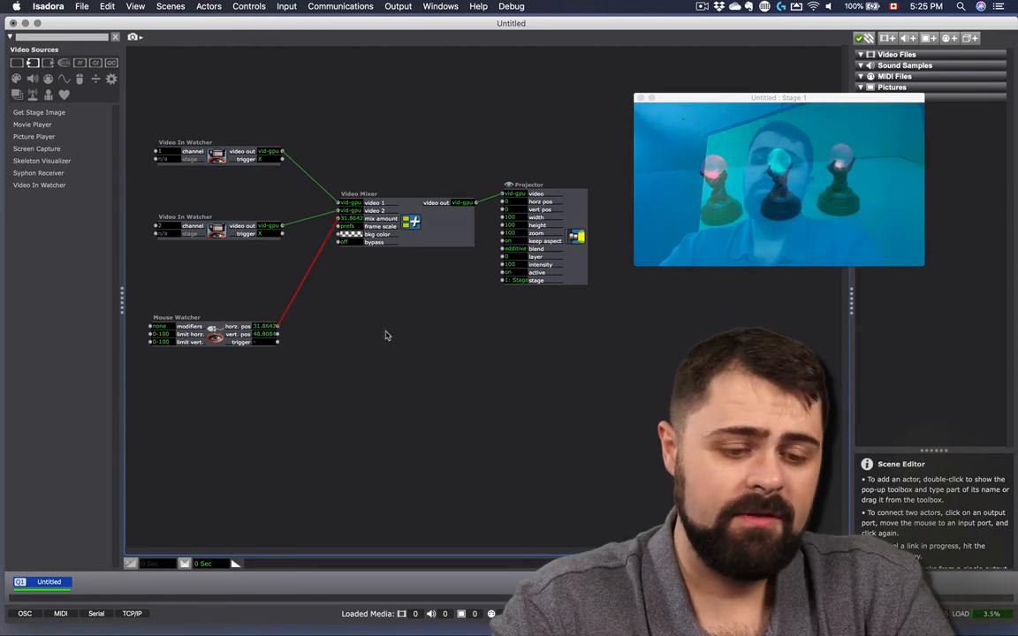
Stop live capture from the Input menu, turning Stage 1 black
left_click(286, 6)
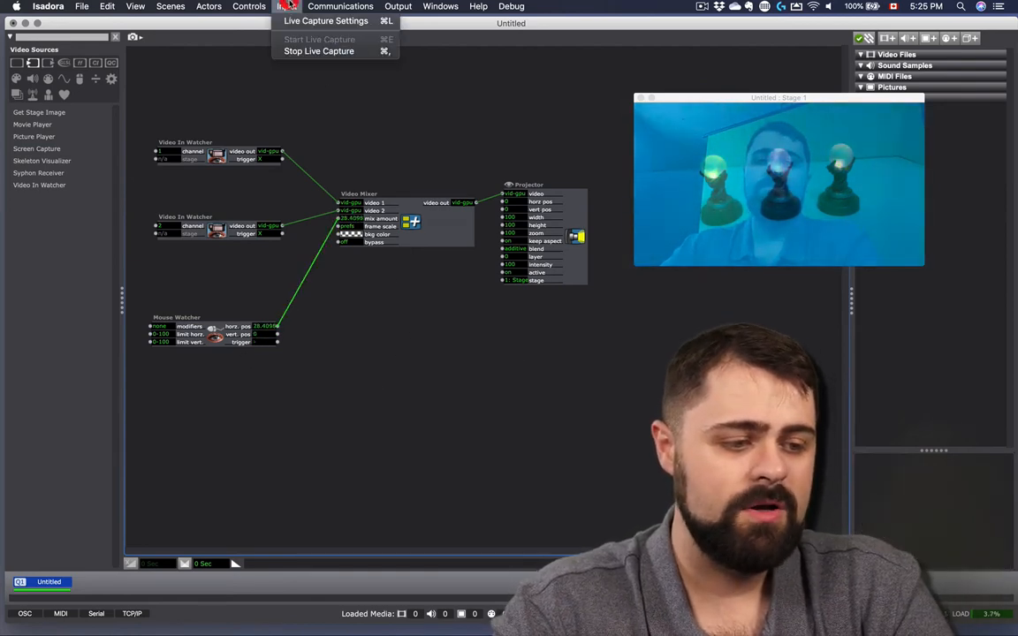
left_click(319, 50)
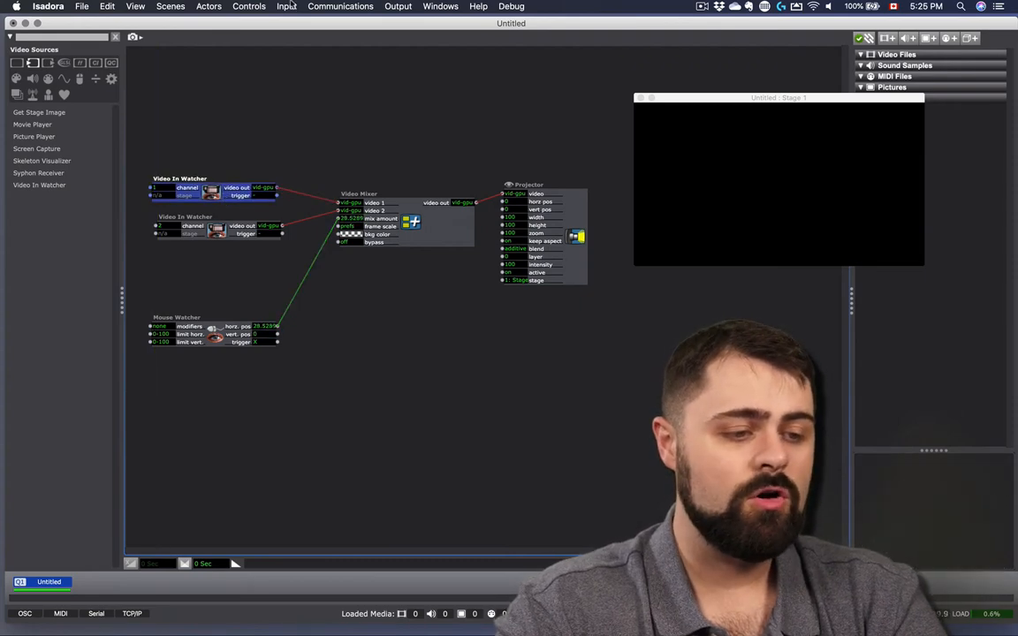
left_click(286, 6)
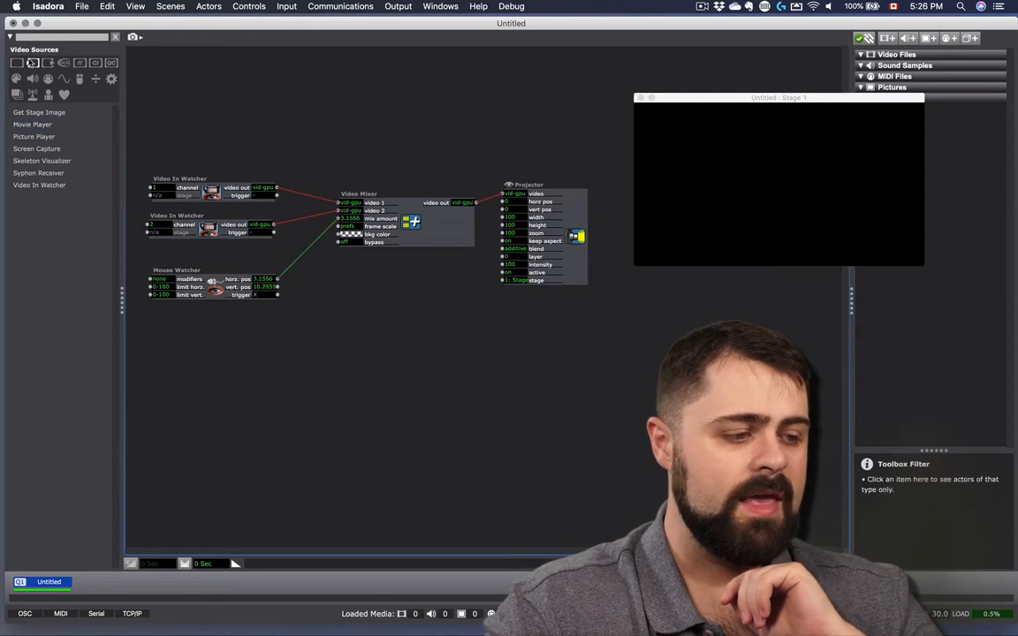
Add a Capture Control actor via 'cap' and set its function to none
double_click(342, 331)
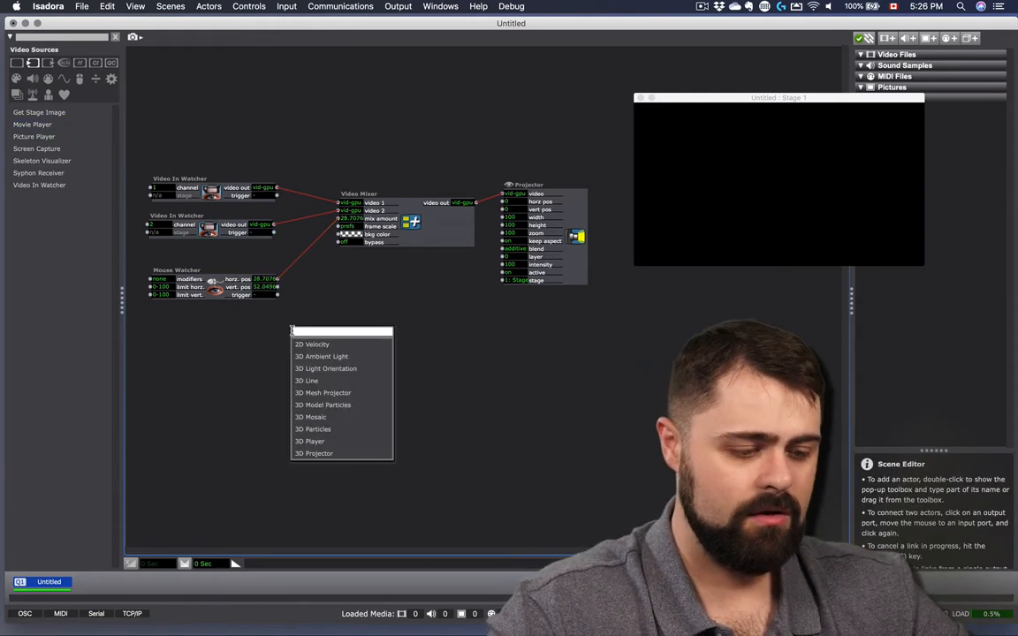
type("cap")
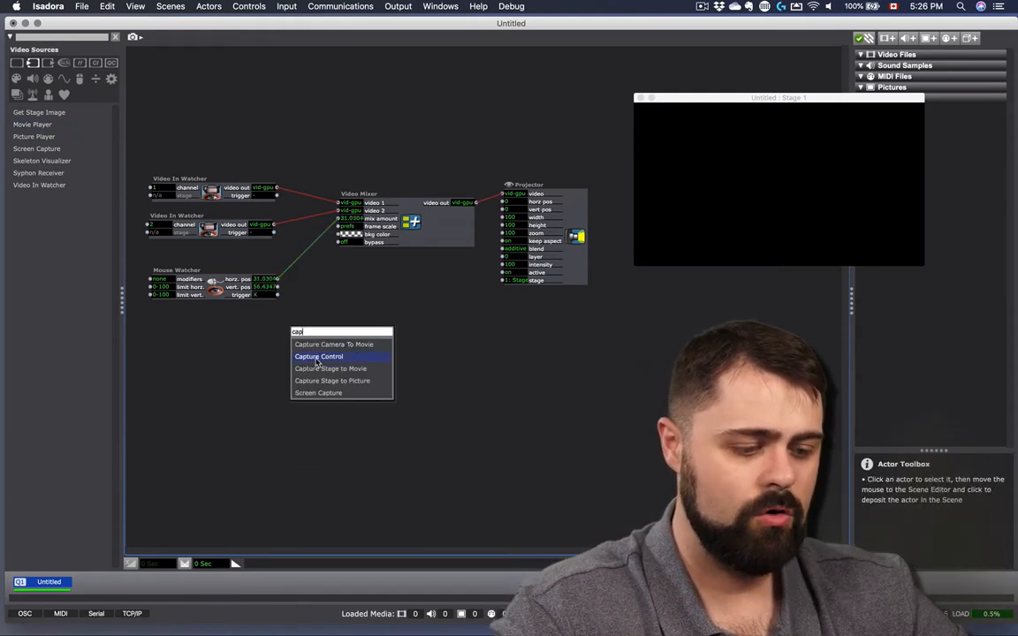
left_click(318, 356)
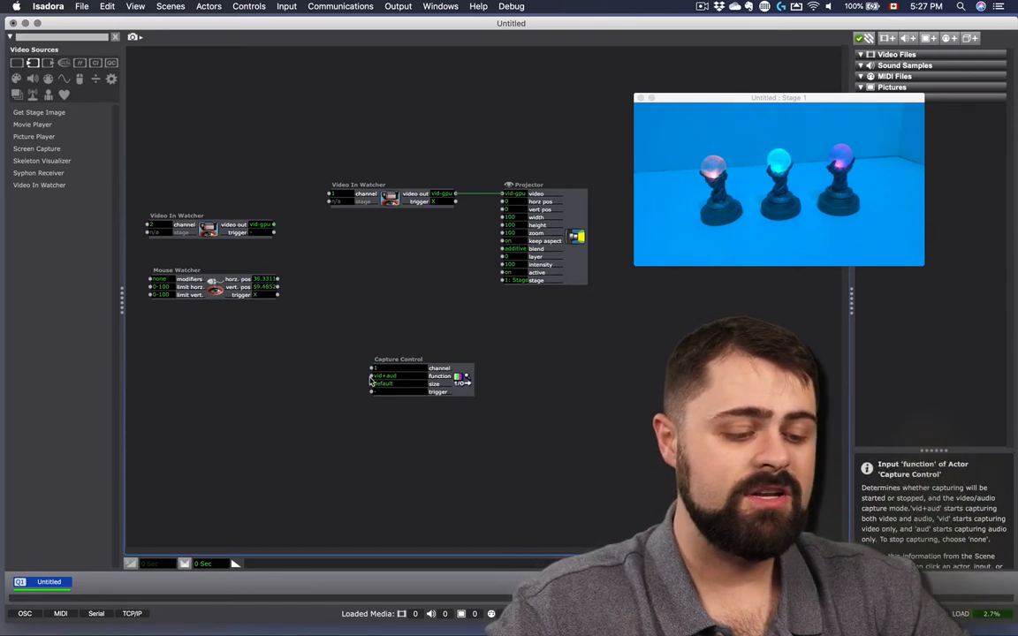
left_click(397, 375)
type("cap")
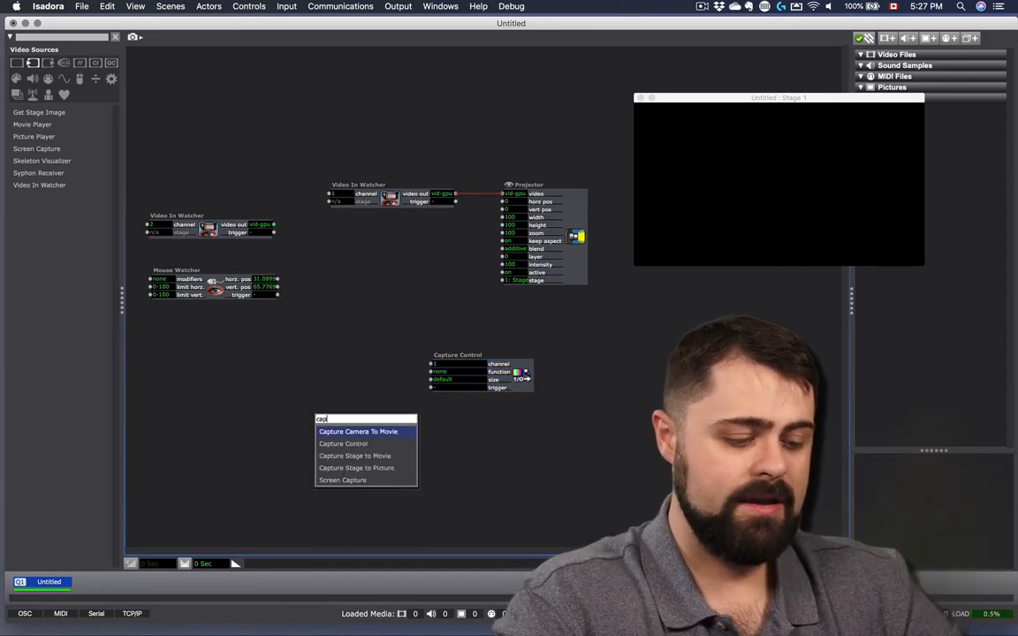
left_click(343, 442)
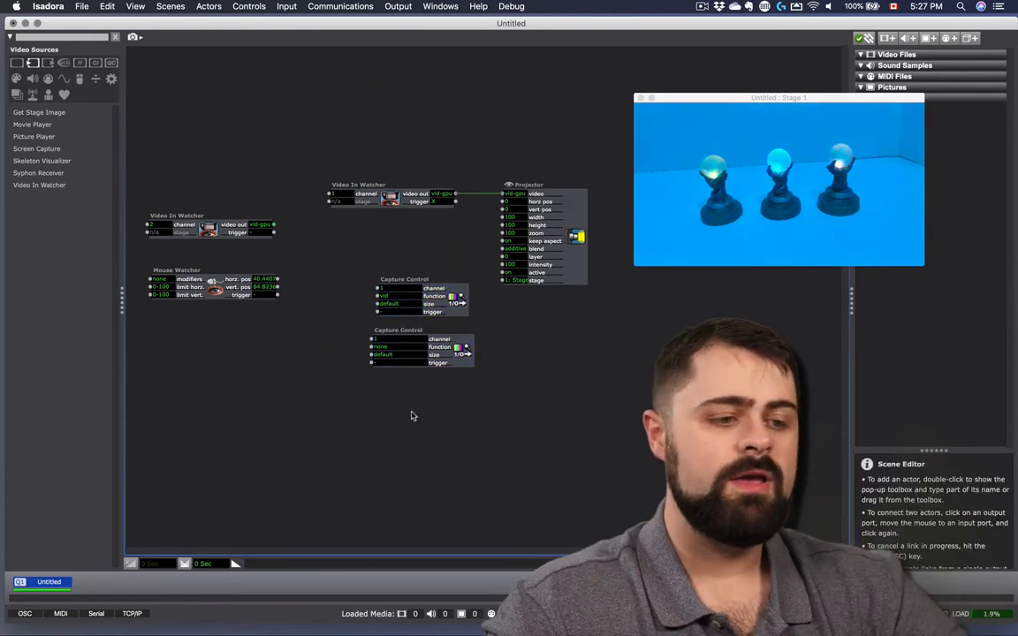
left_click(286, 7)
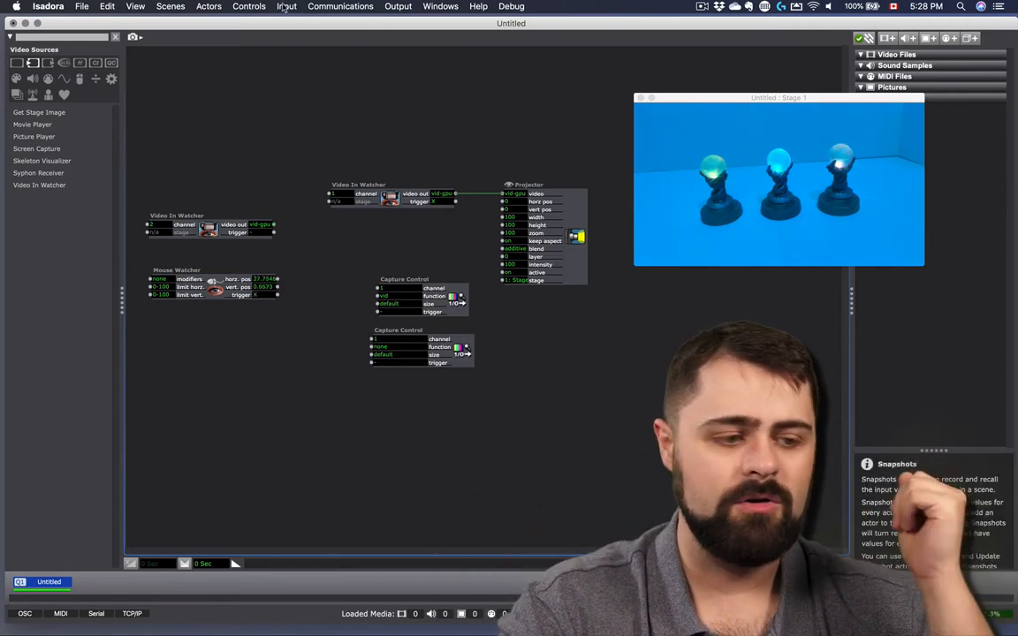
Stop Live Capture from the Input menu so the stage goes black
left_click(286, 6)
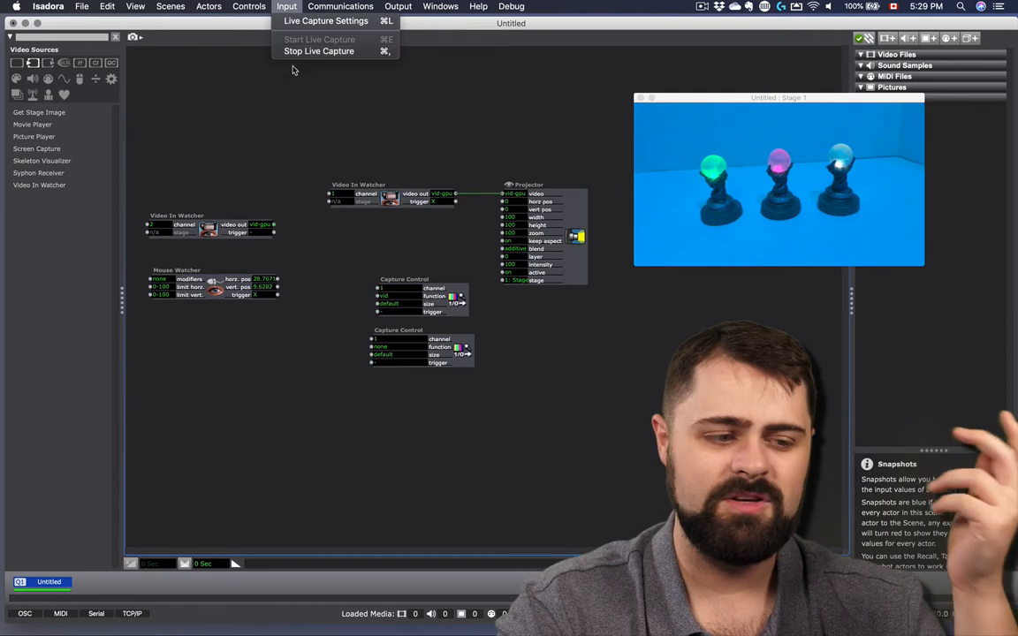
left_click(319, 50)
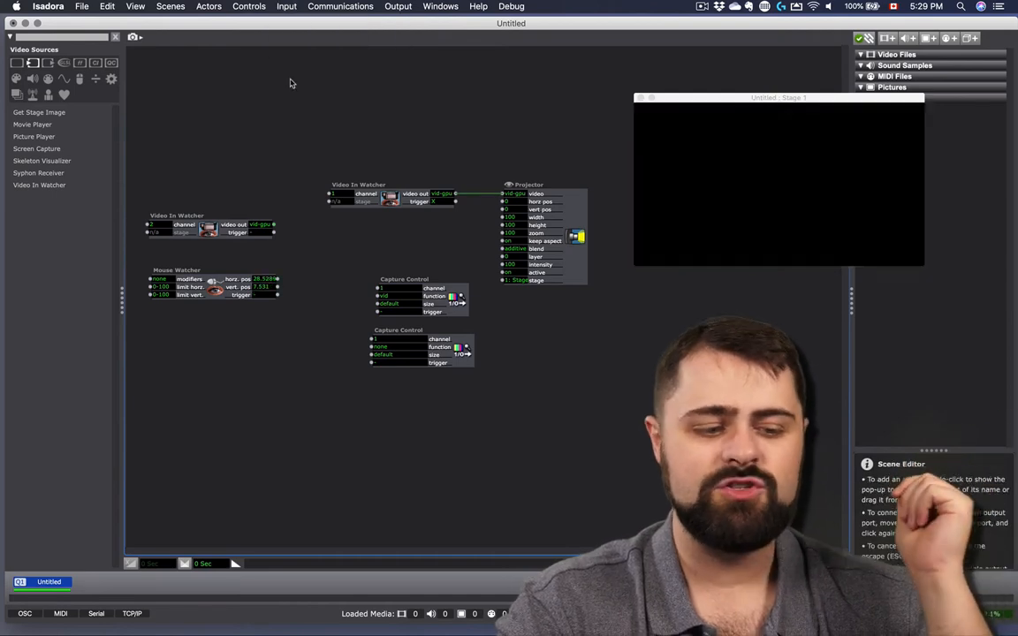